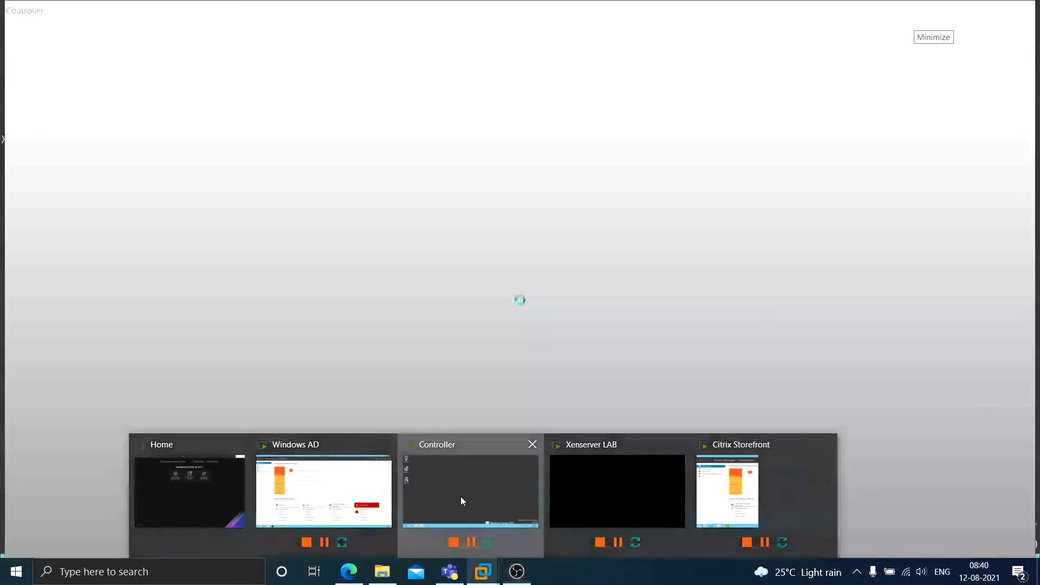
Switch to the Controller VM, where Citrix Studio shows the Active Directory domain error.
left_click(471, 491)
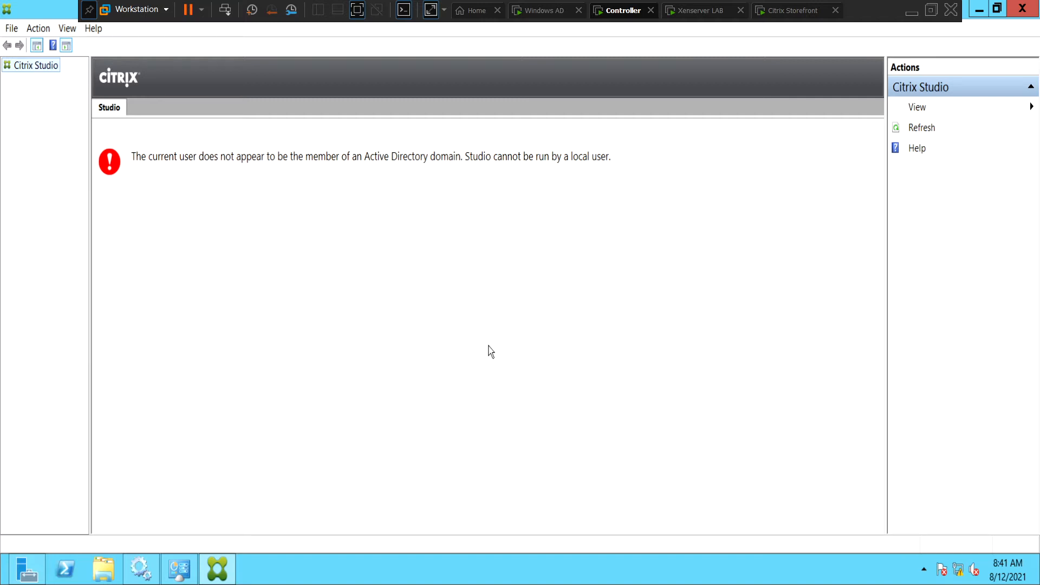
mouse_move(456, 422)
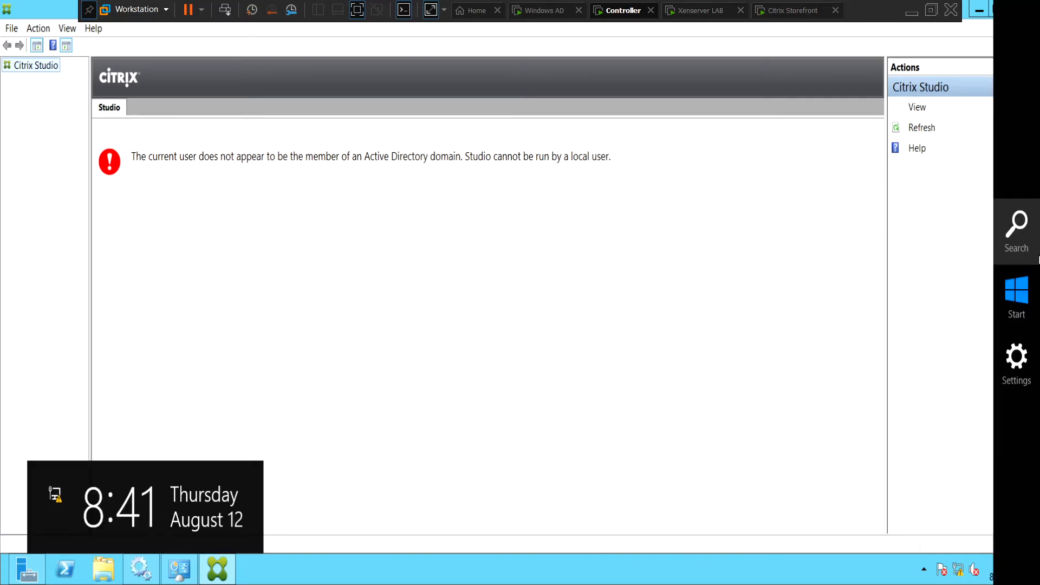
Search for 'services' and launch the Services console on the Controller.
type("e")
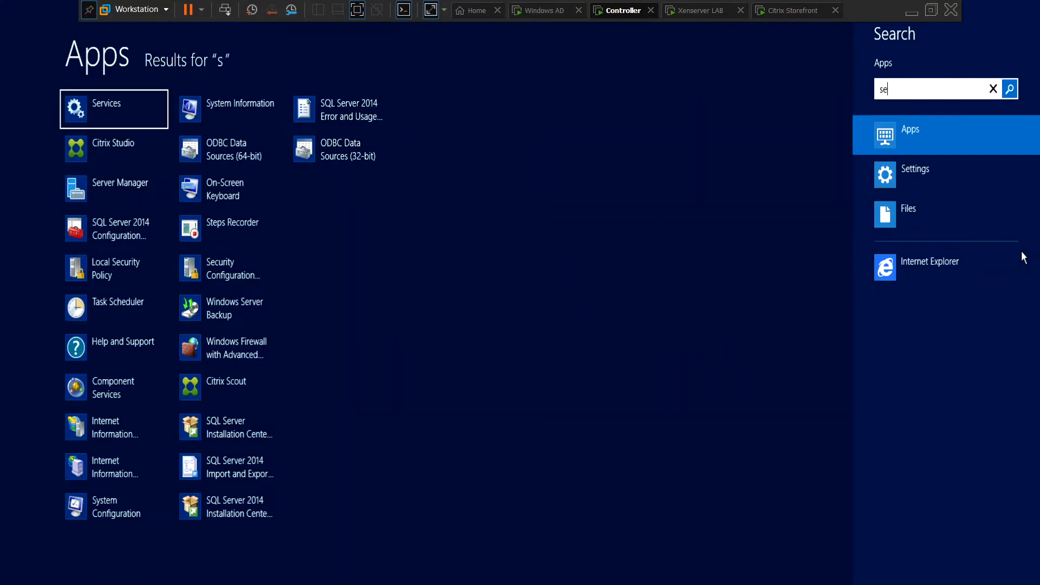
type("rvices")
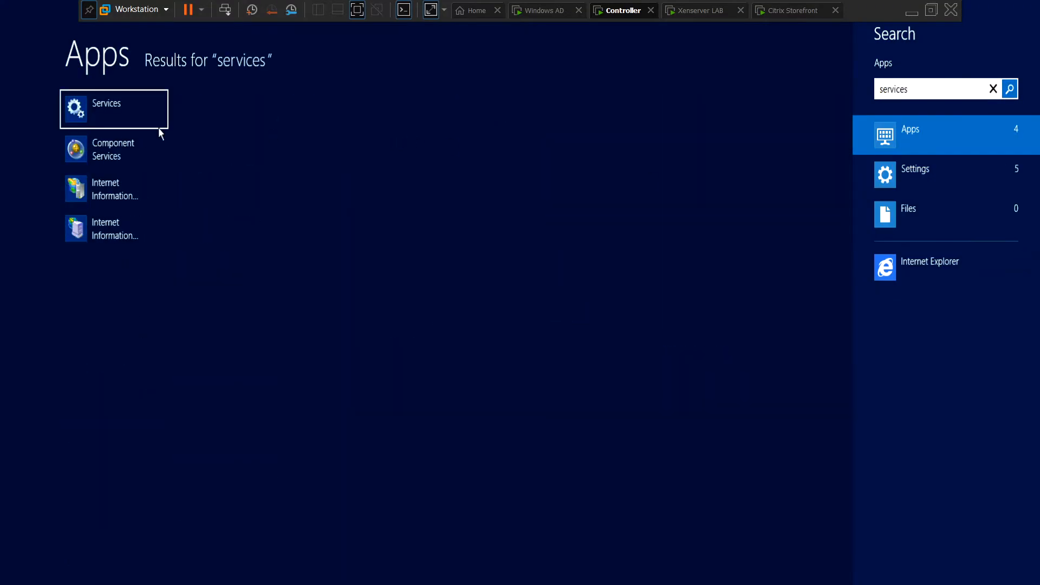
left_click(106, 103)
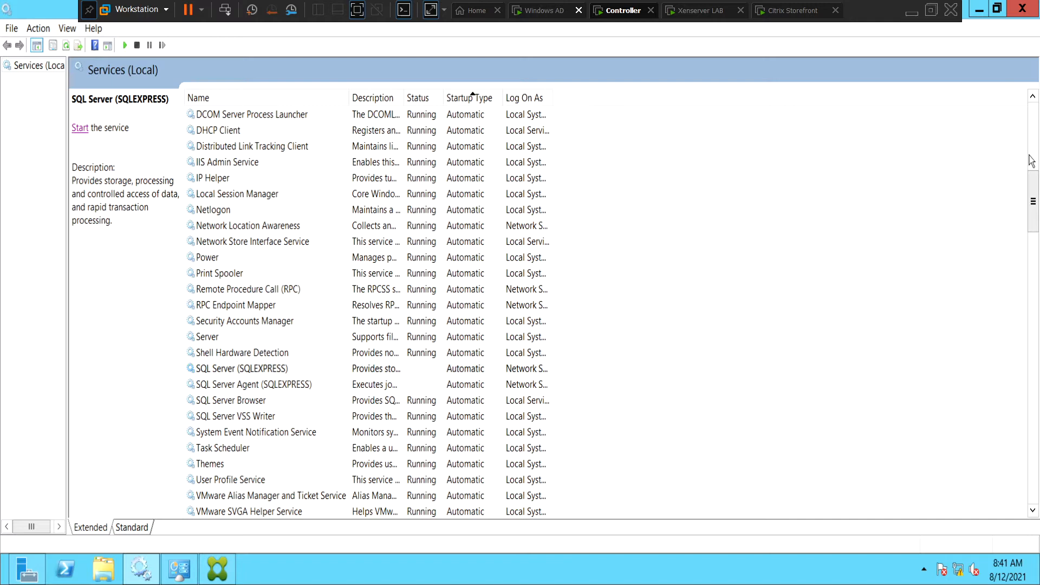
Start the Citrix AD Identity Service so it shows Running.
left_click(469, 98)
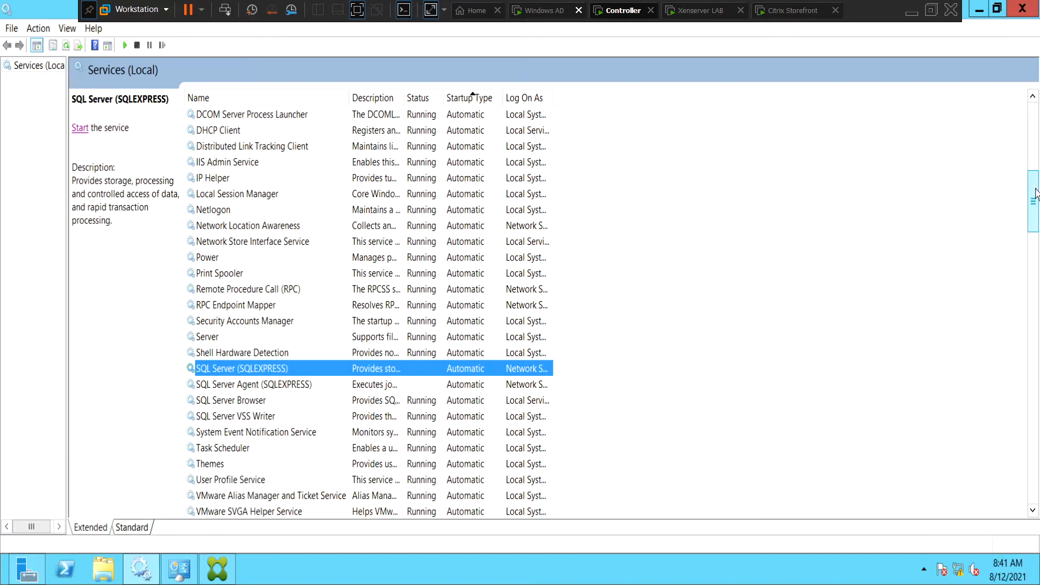
scroll("up", 3)
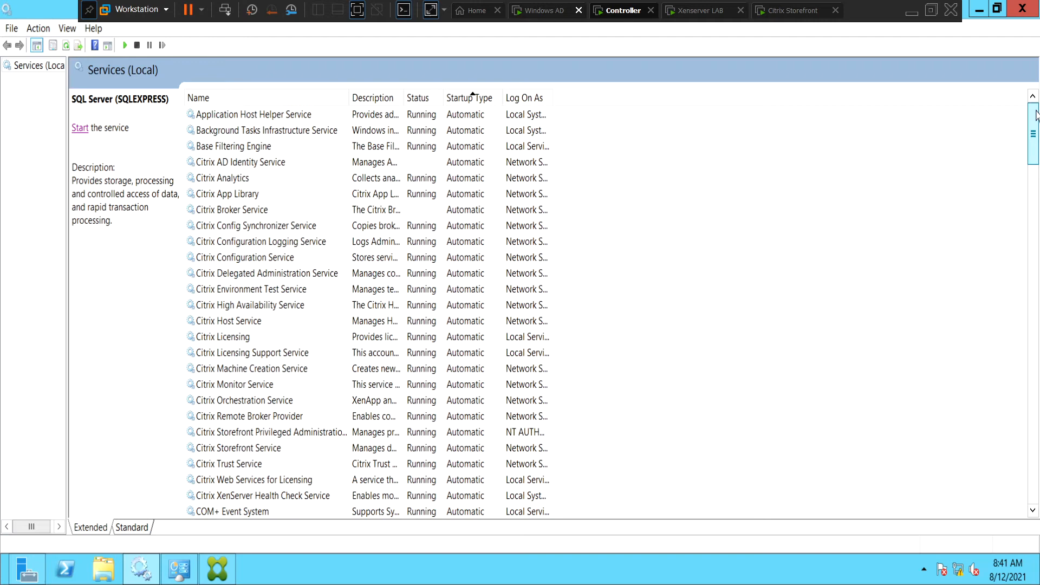
mouse_move(222, 166)
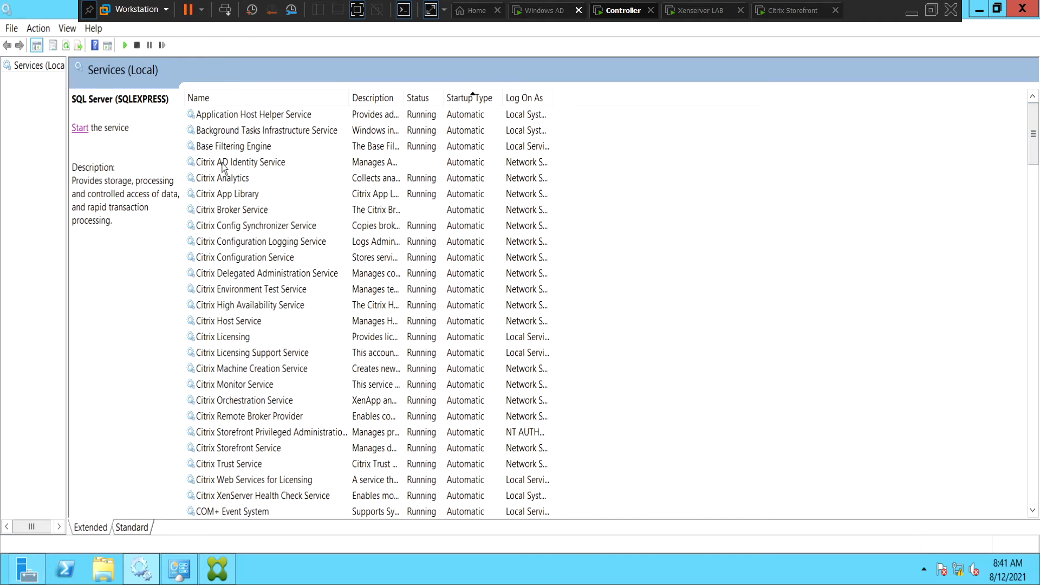
left_click(243, 162)
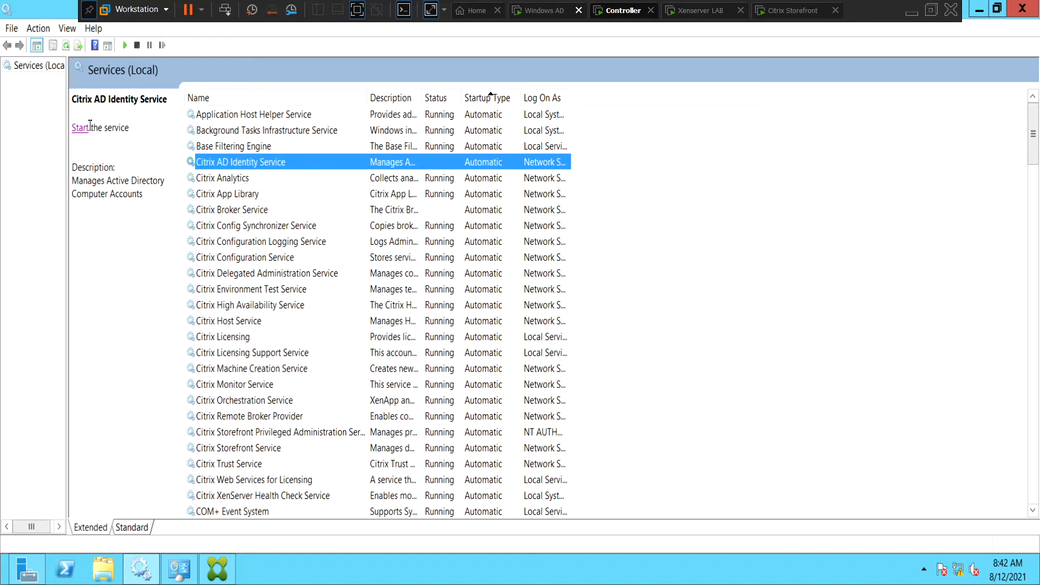
left_click(81, 127)
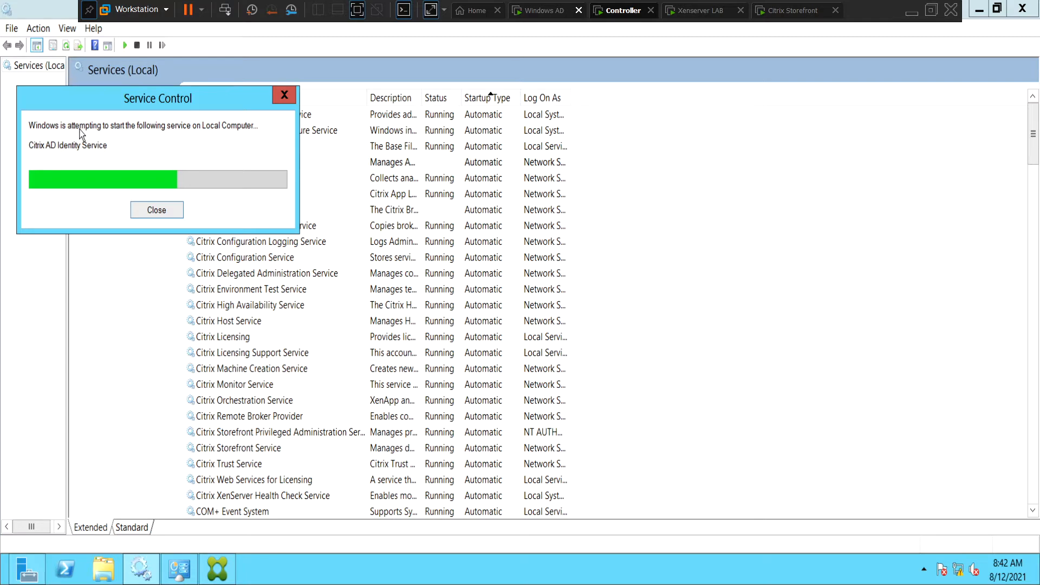
left_click(156, 210)
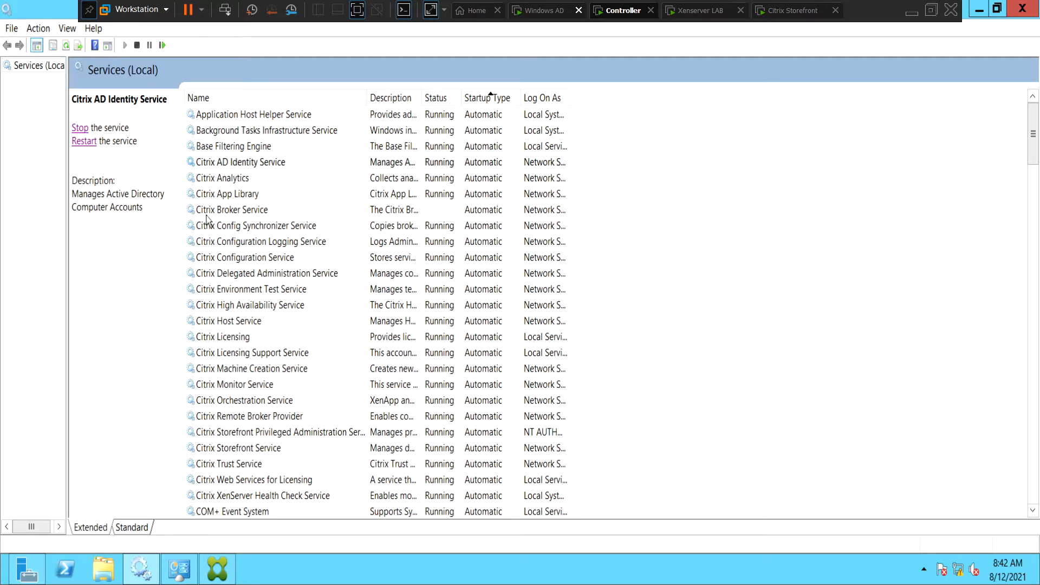
Start the Citrix Broker Service so it shows Running.
left_click(232, 210)
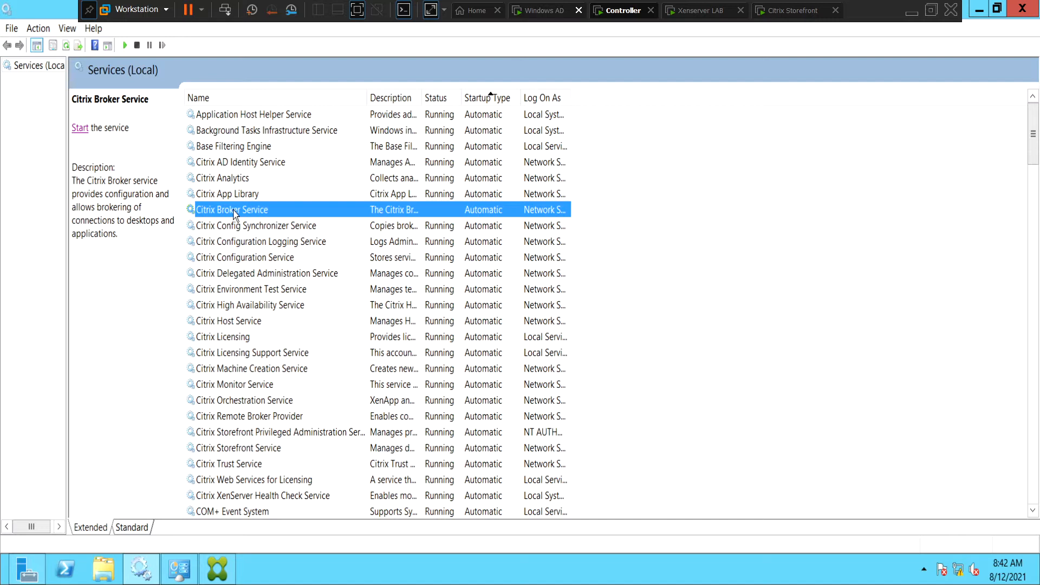
mouse_move(138, 248)
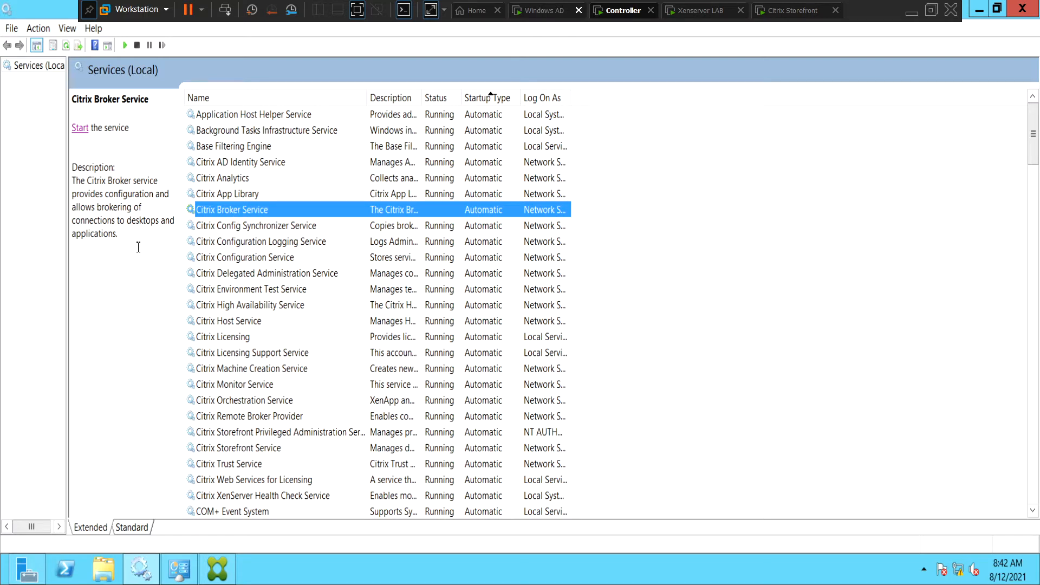
mouse_move(136, 209)
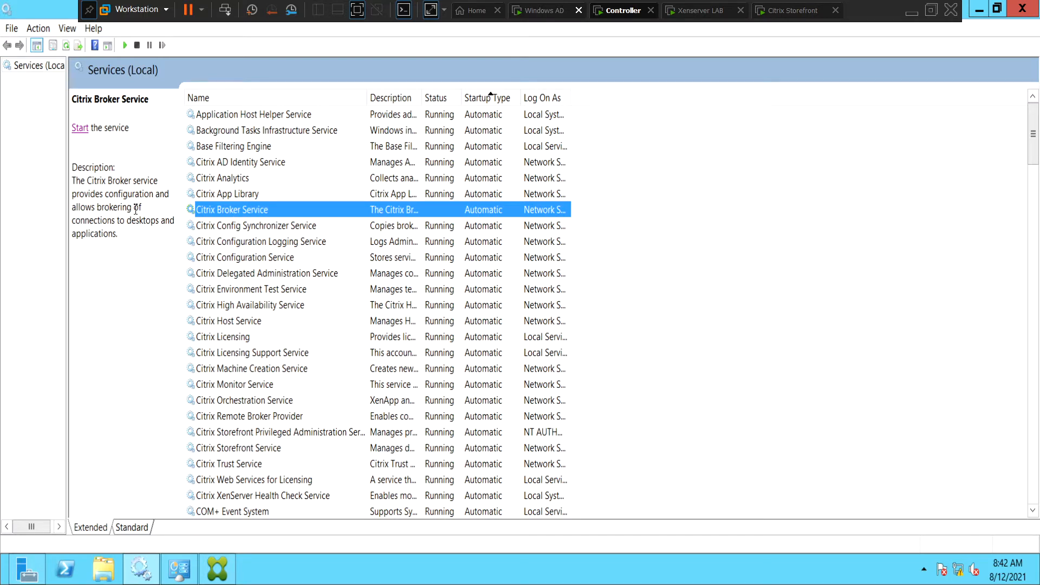
mouse_move(134, 236)
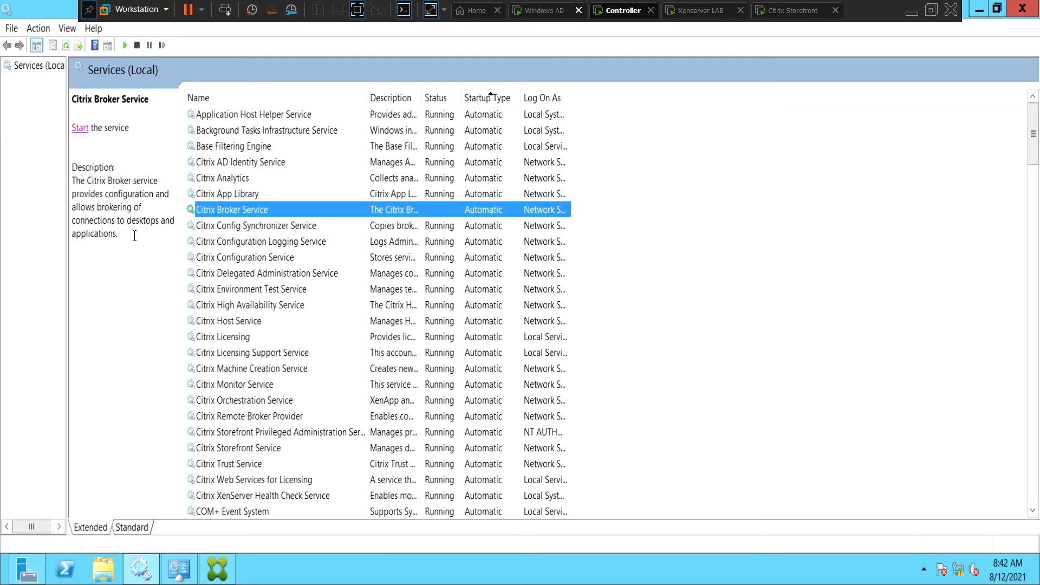
mouse_move(79, 136)
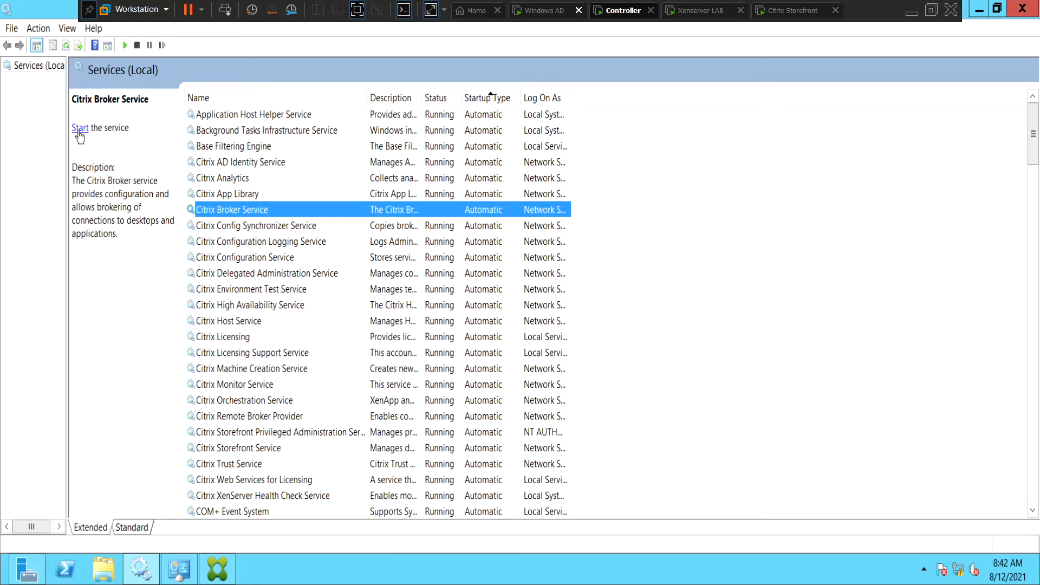
left_click(80, 127)
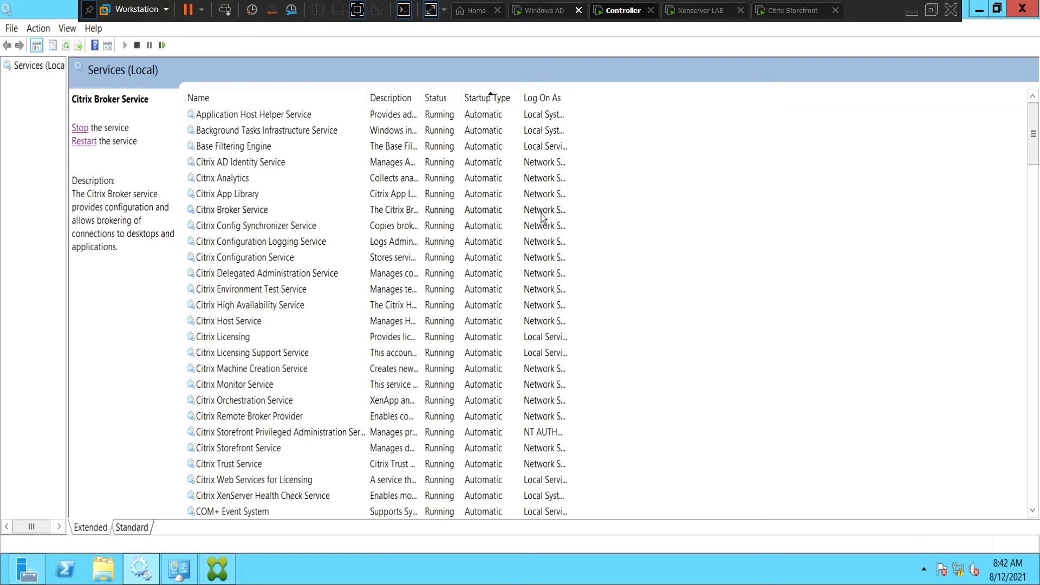
mouse_move(1032, 153)
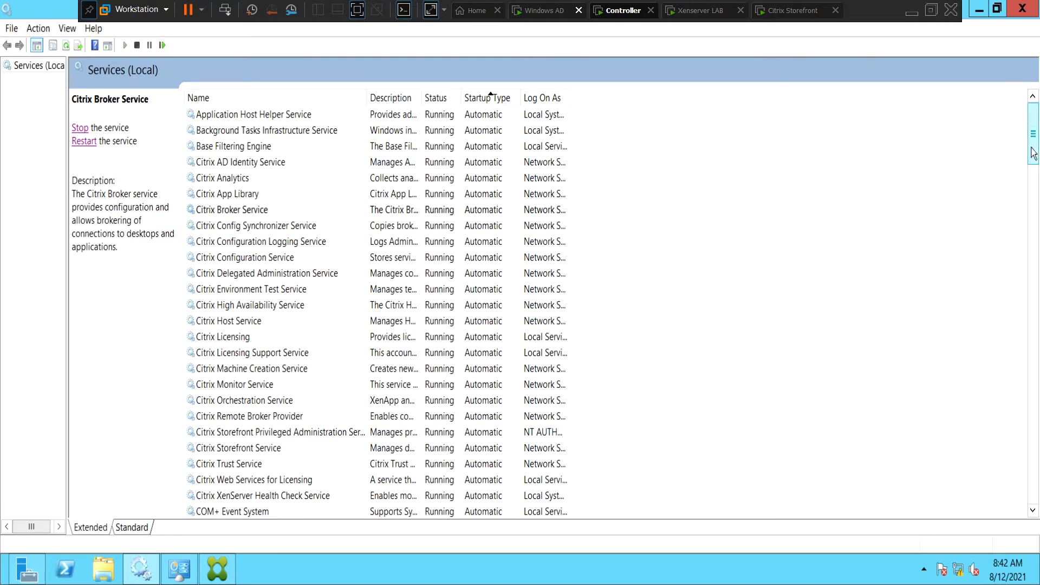
scroll("down", 3)
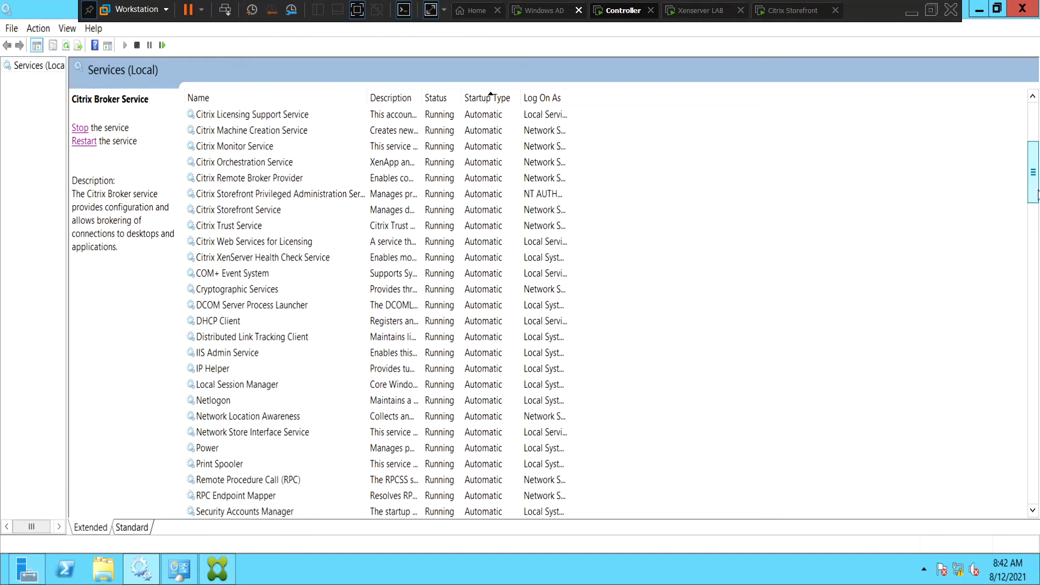
scroll("down", 3)
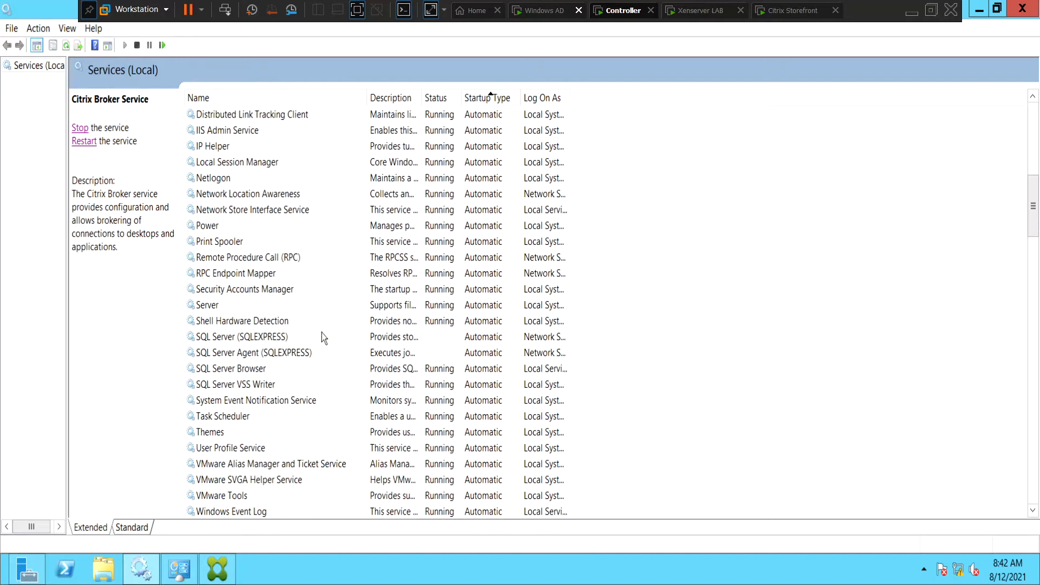
Start the SQL Server (SQLEXPRESS) service so it shows Running.
left_click(241, 336)
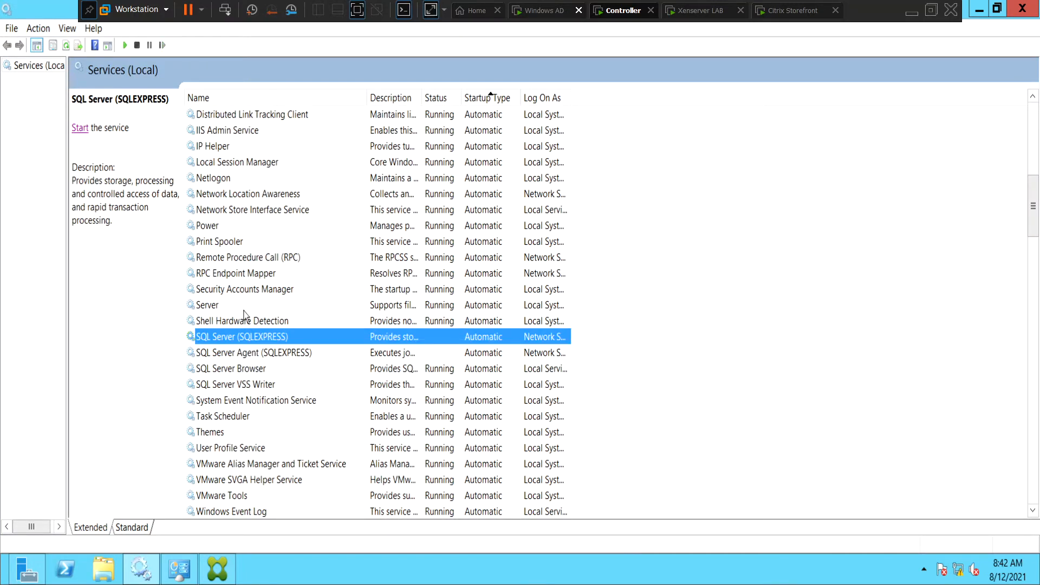
left_click(79, 127)
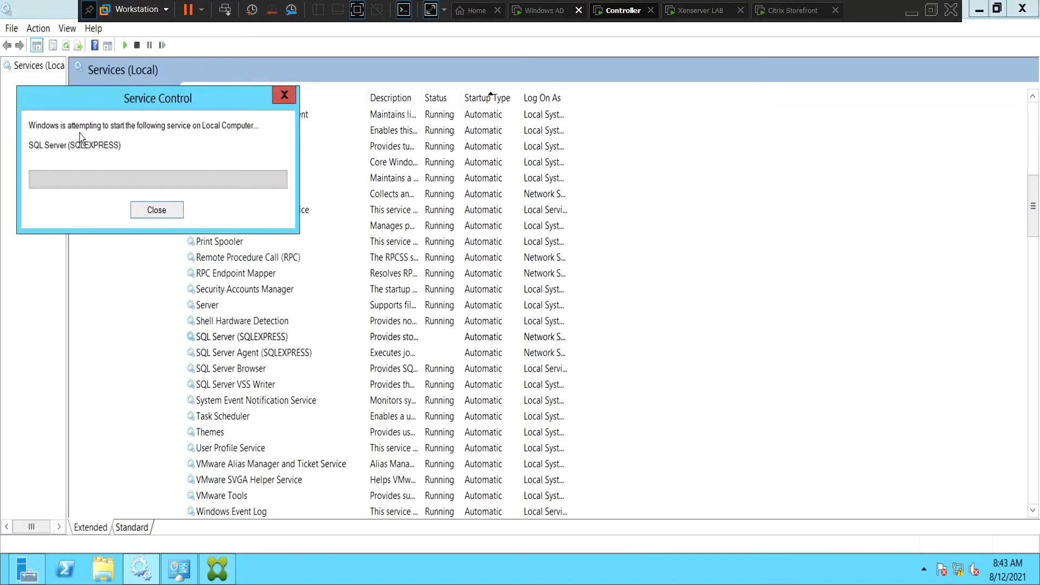
left_click(156, 210)
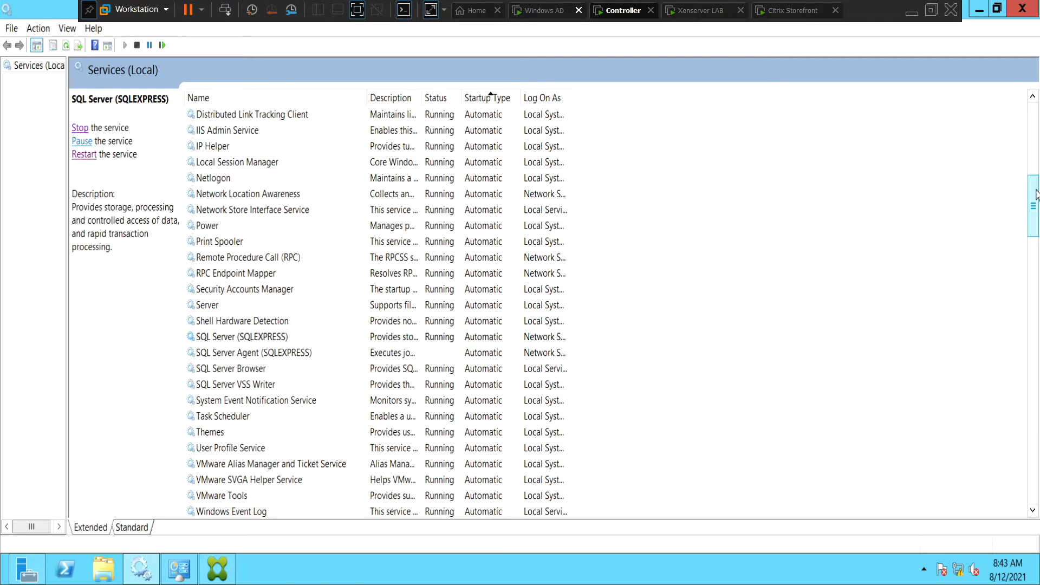
scroll("down", 3)
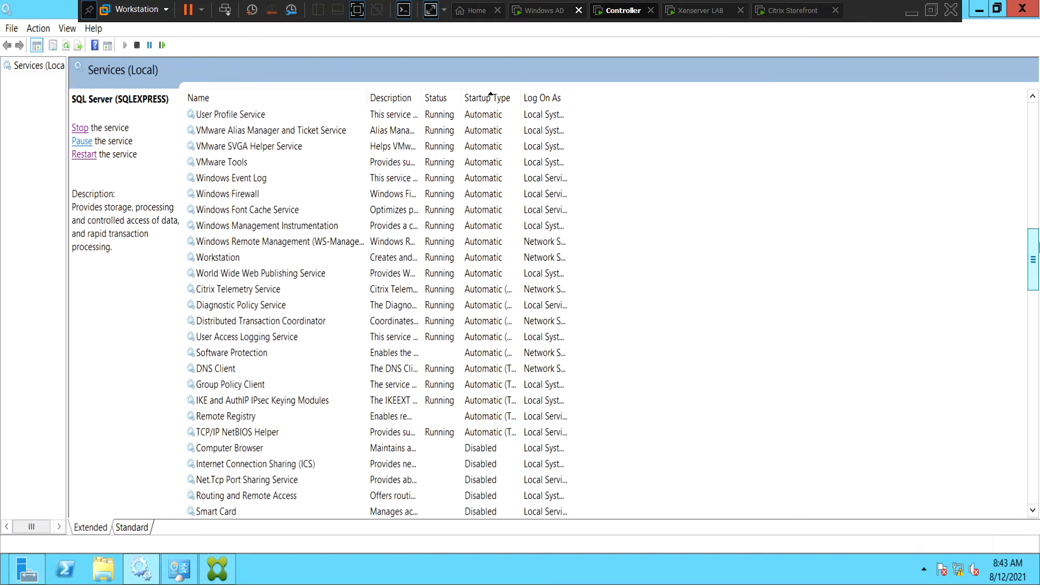
scroll("up", 3)
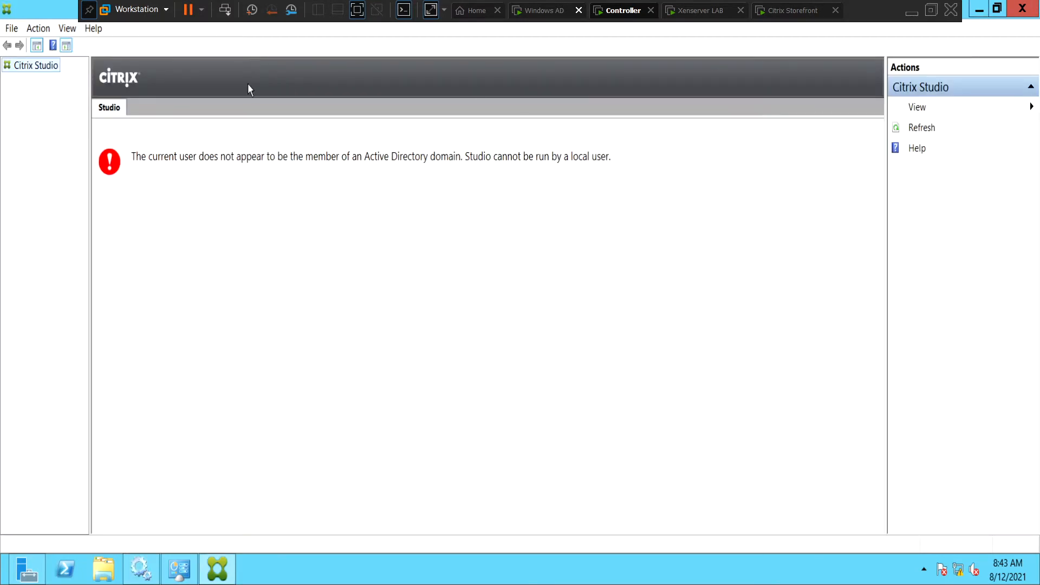
Quit Citrix Studio via File > Exit to relaunch it.
left_click(12, 28)
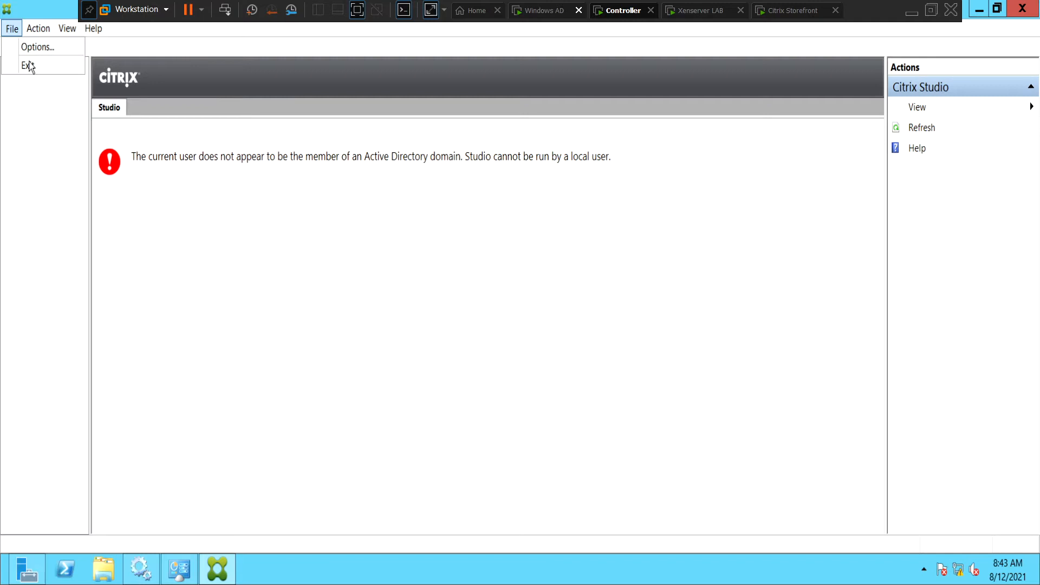
left_click(26, 65)
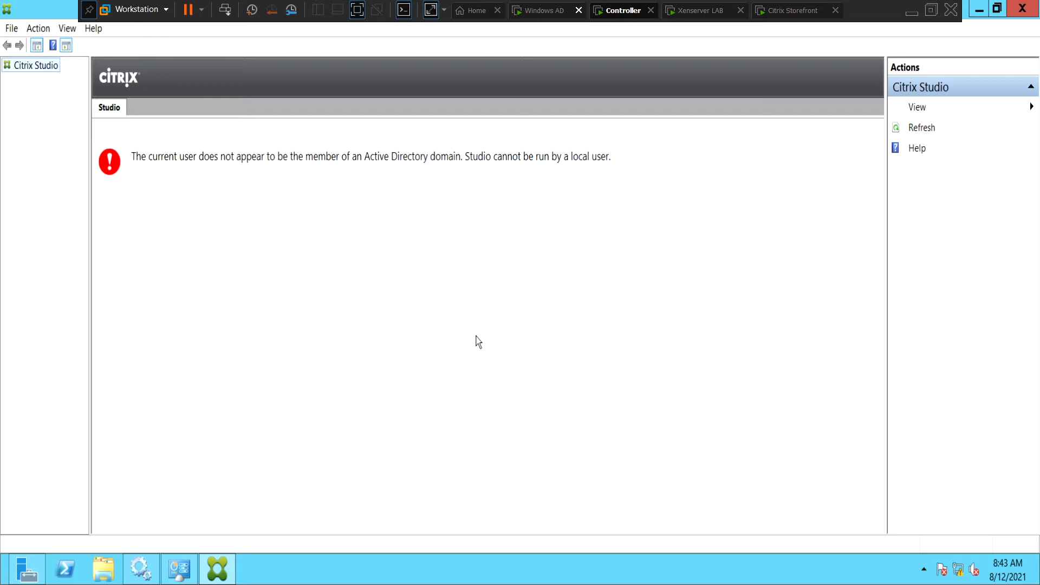
mouse_move(618, 307)
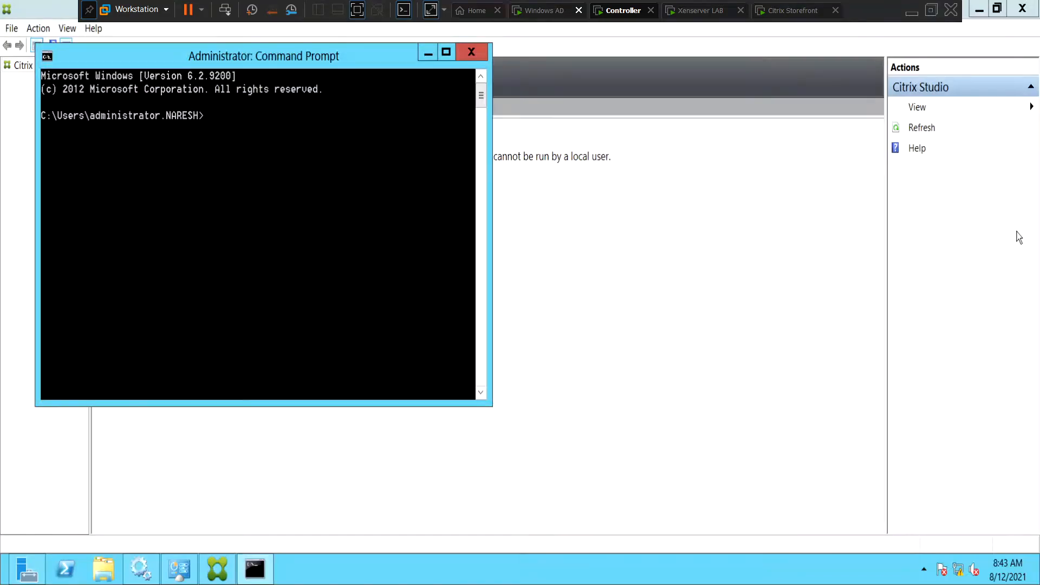
Run ipconfig /all, showing IPv4 192.168.160.129 and DNS server 192.168.160.177.
type("ipconf")
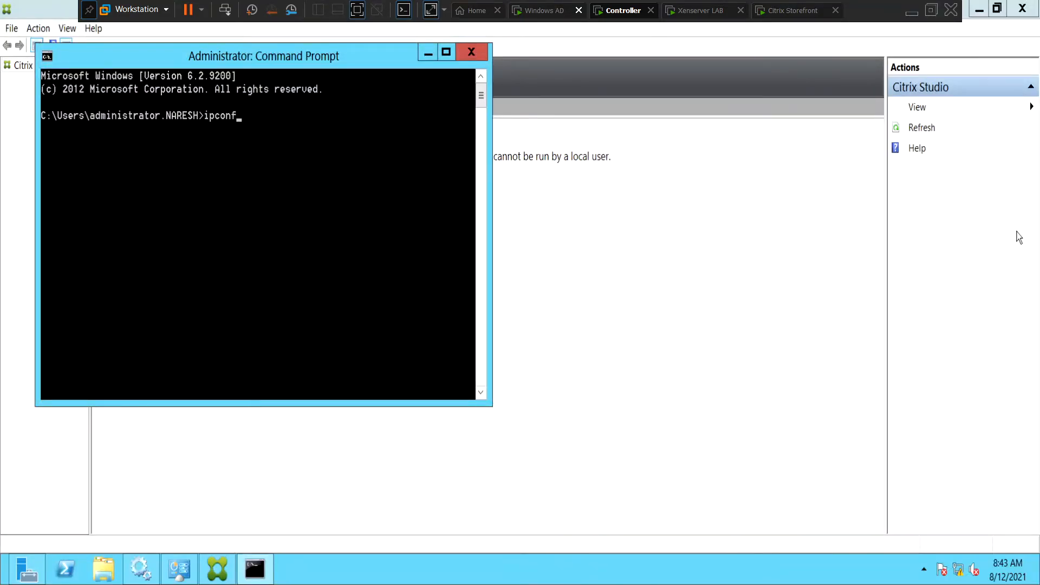
type("ig /al")
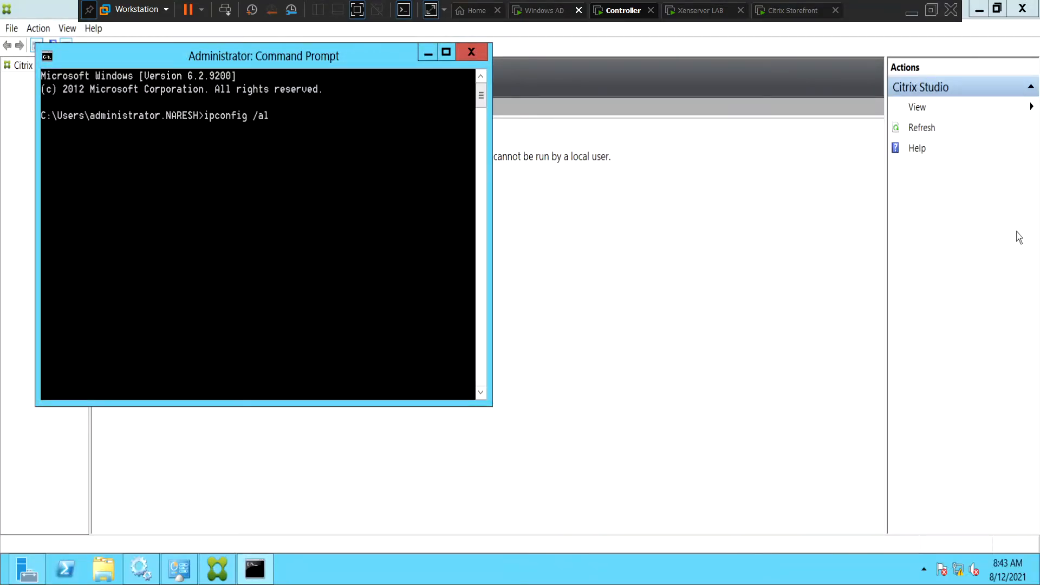
key("Return")
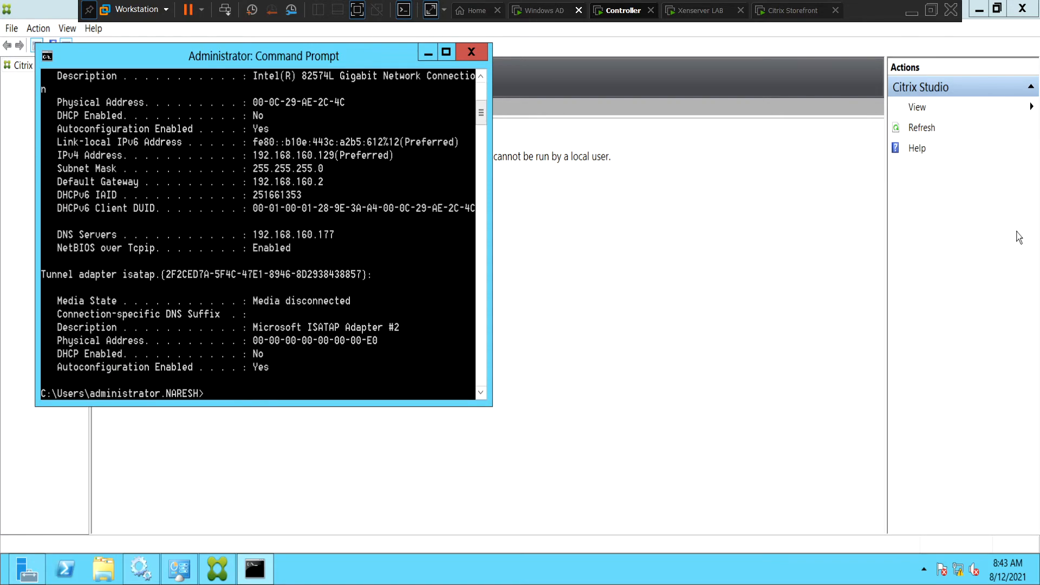
mouse_move(496, 171)
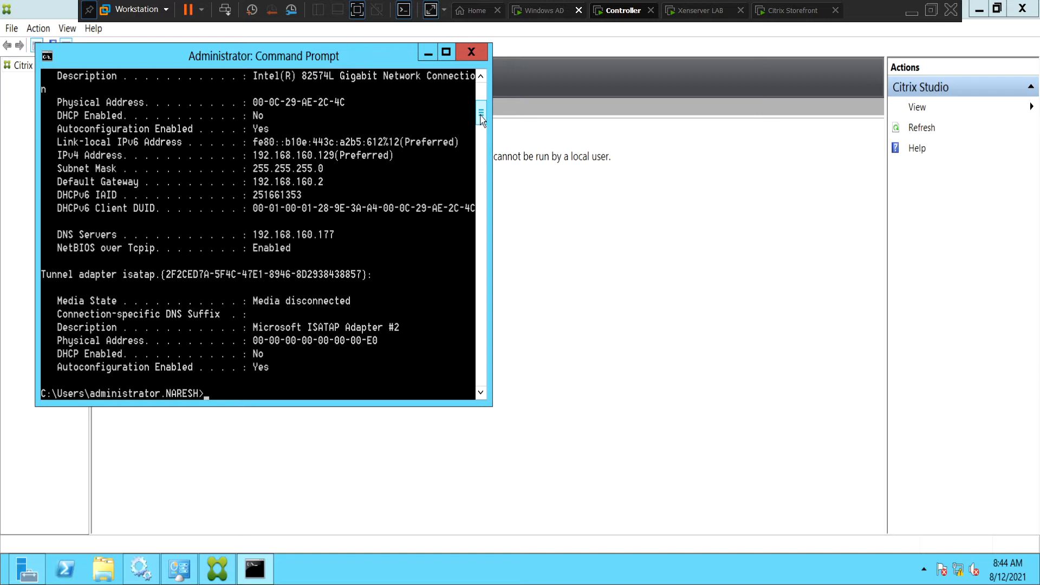
mouse_move(265, 164)
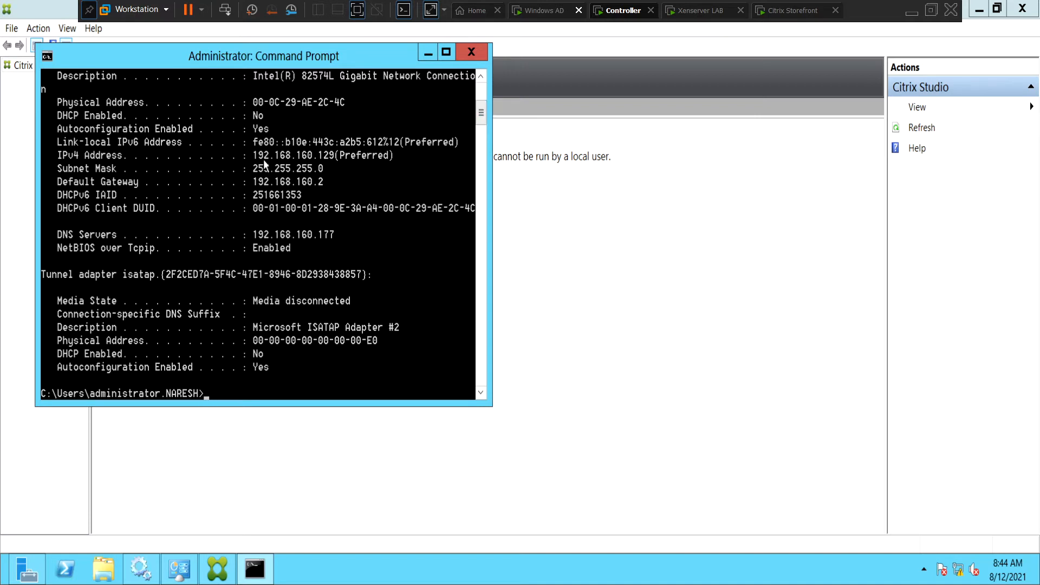
mouse_move(332, 164)
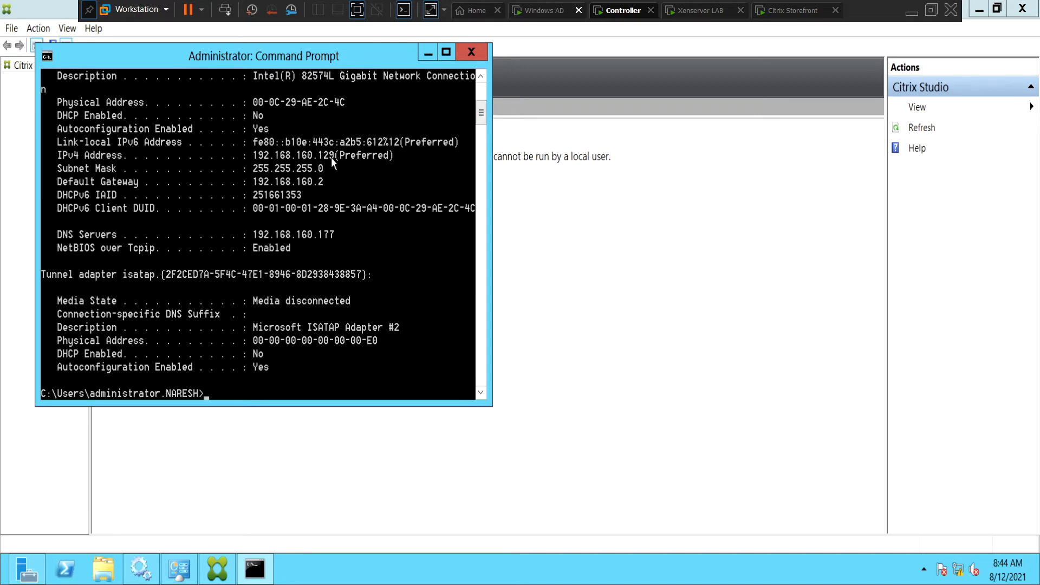
mouse_move(323, 181)
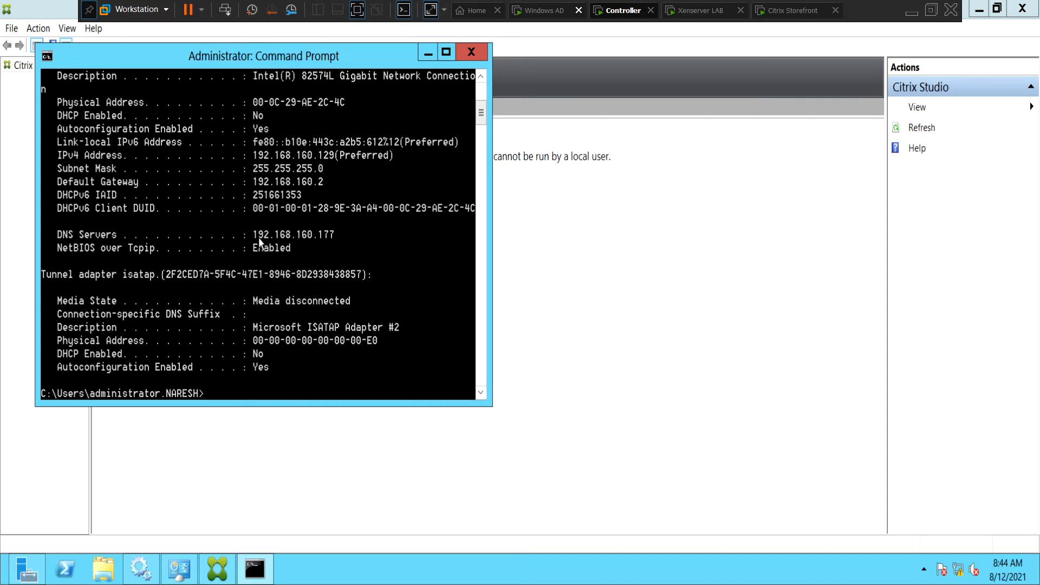
mouse_move(302, 244)
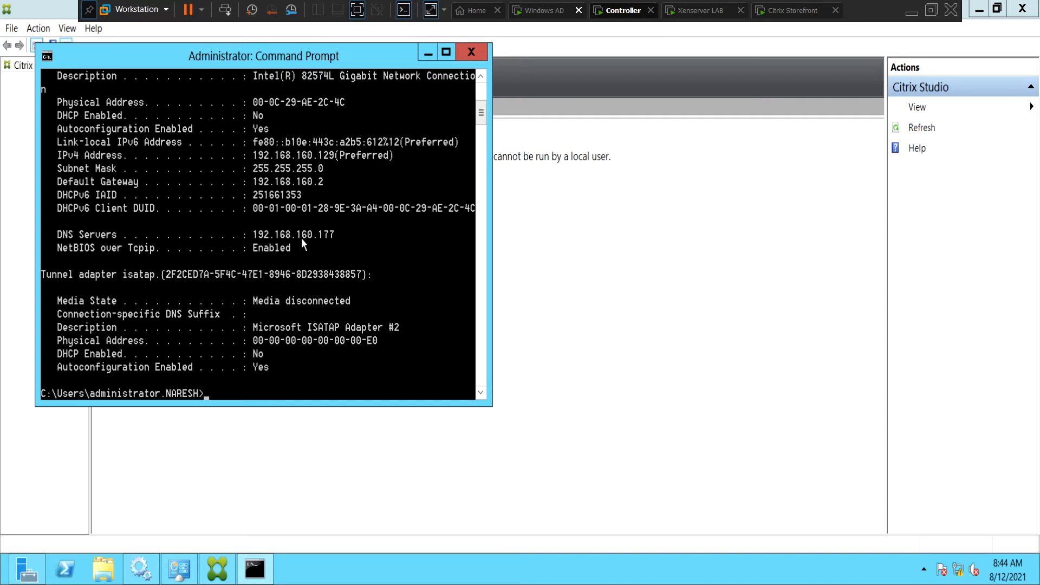
mouse_move(332, 246)
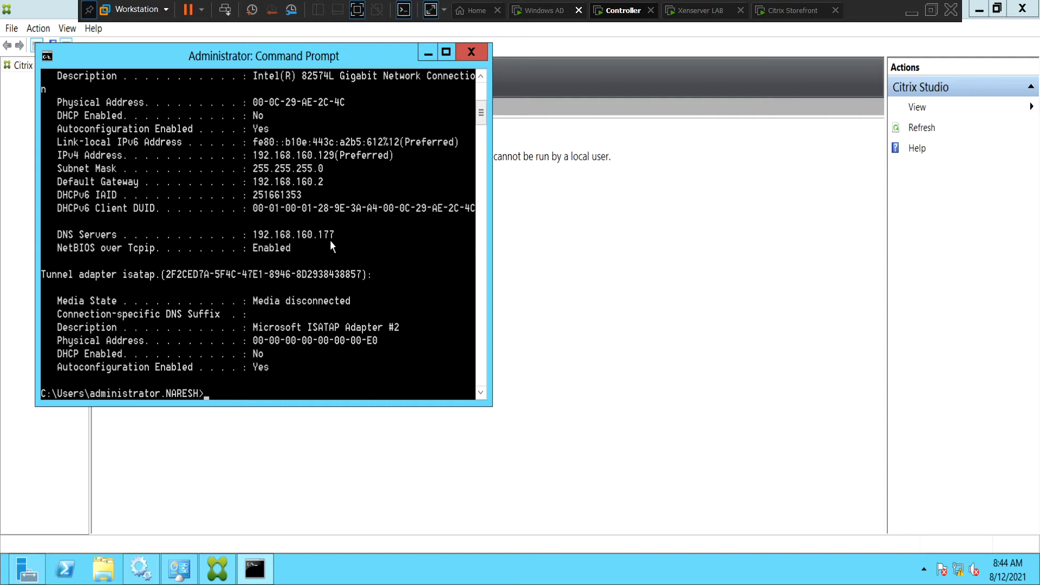
mouse_move(80, 247)
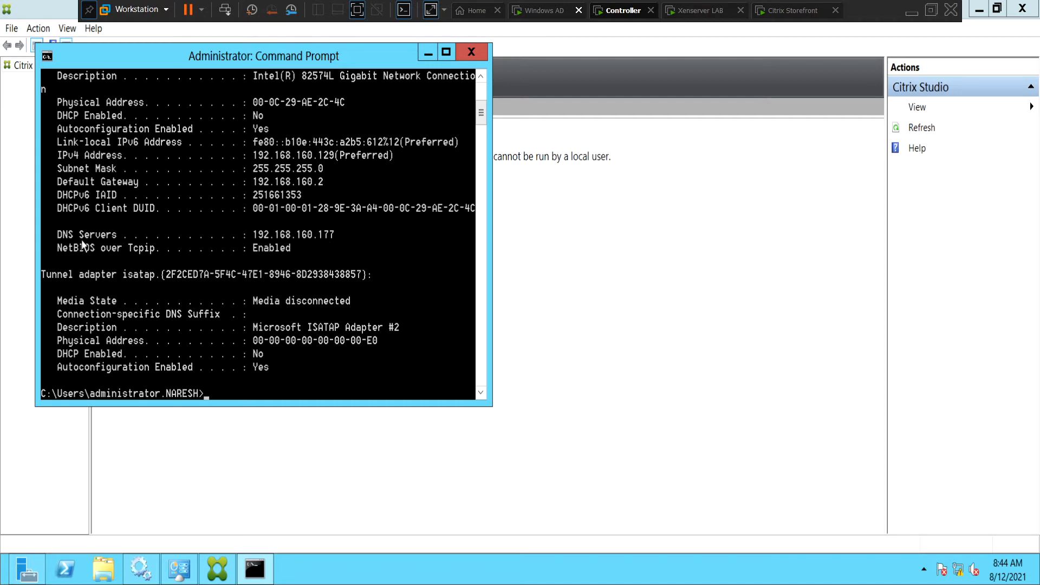
mouse_move(265, 242)
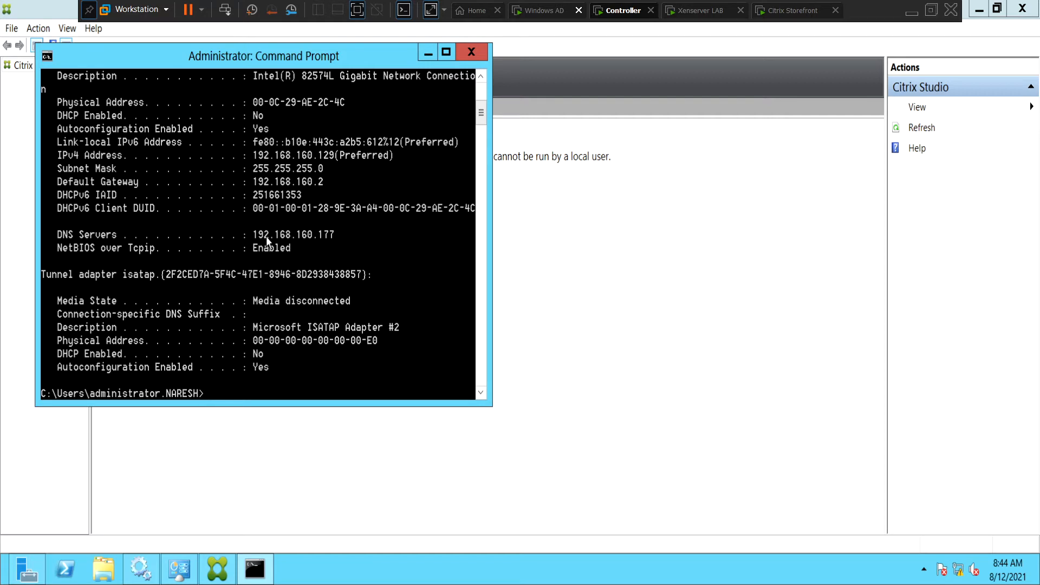
mouse_move(325, 242)
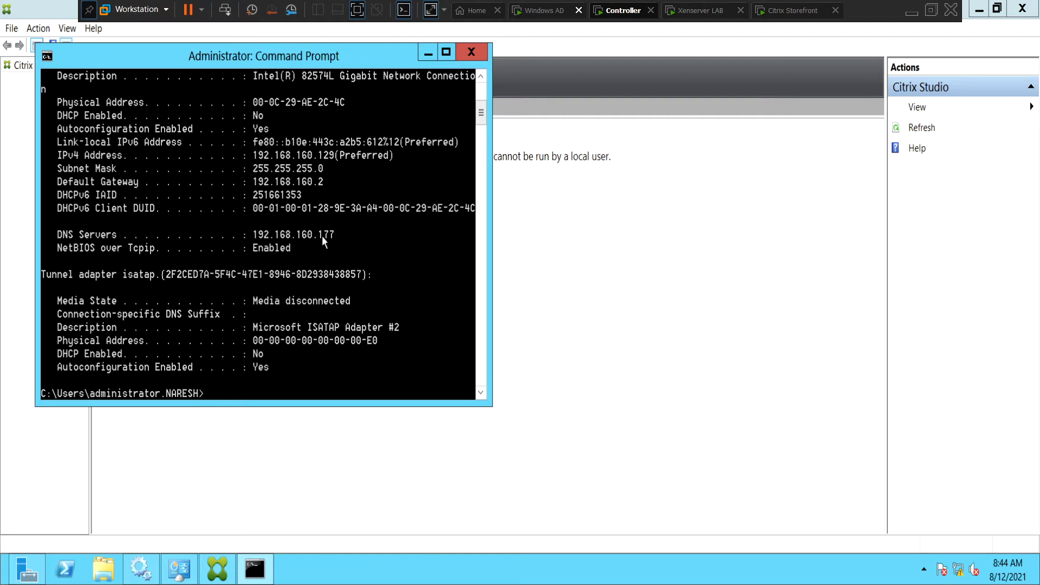
mouse_move(427, 63)
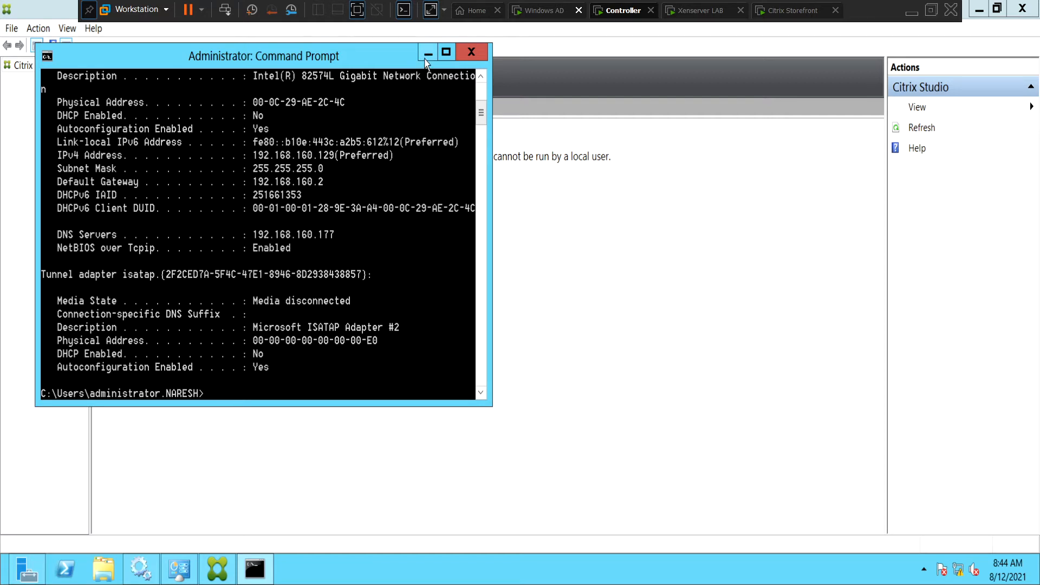
mouse_move(429, 52)
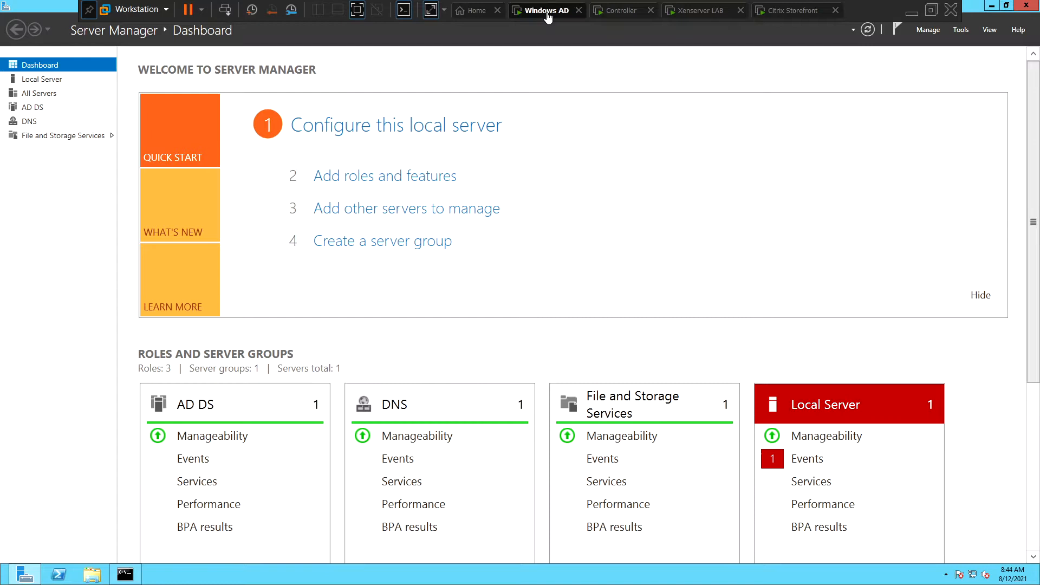
mouse_move(547, 17)
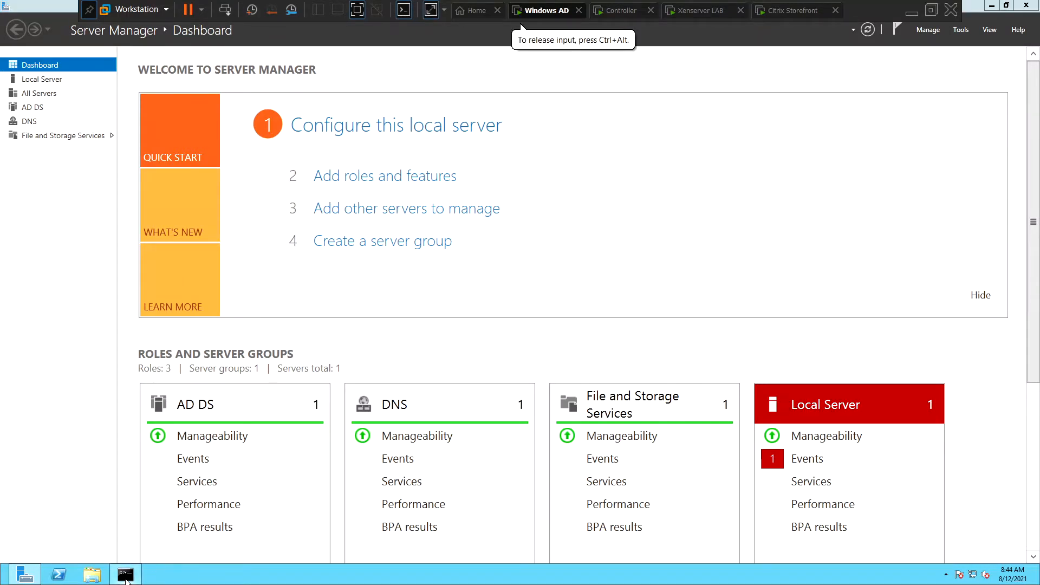
Run ipconfig /all on the AD server, showing IPv4 192.168.160.183 with loopback DNS, then return to the Controller.
left_click(124, 574)
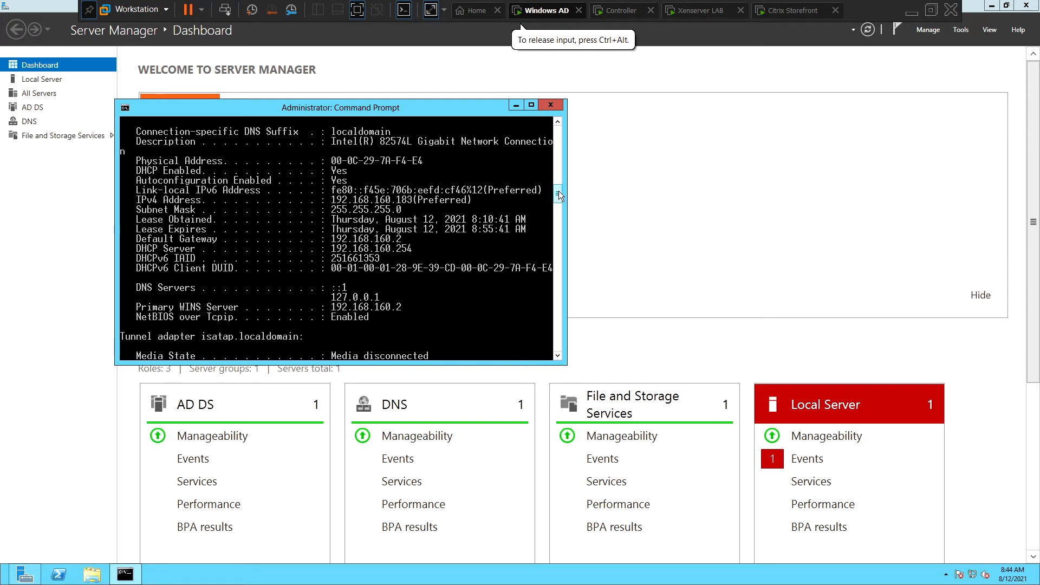
scroll("down", 3)
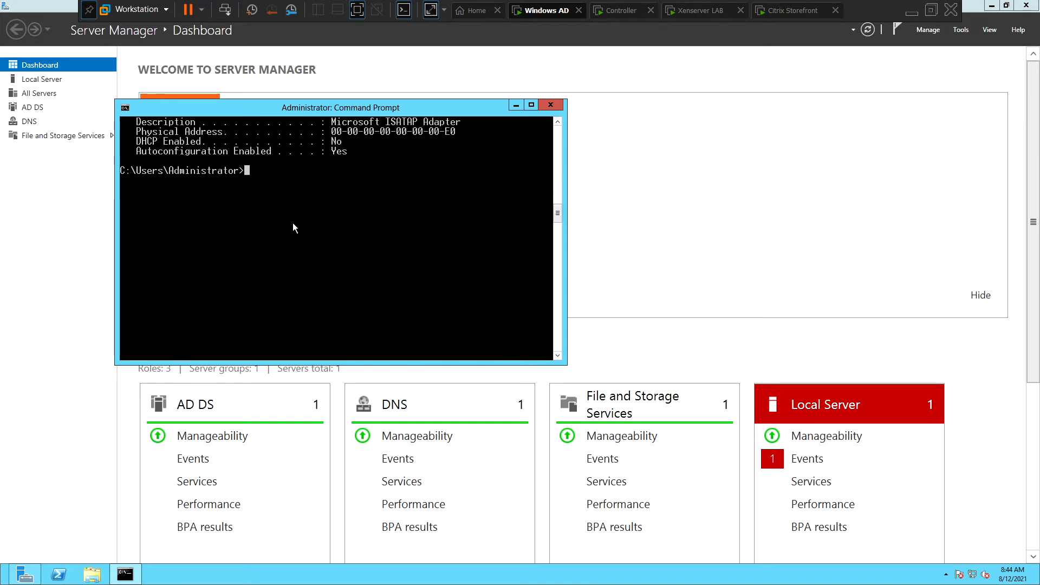
type("ipconfig /all")
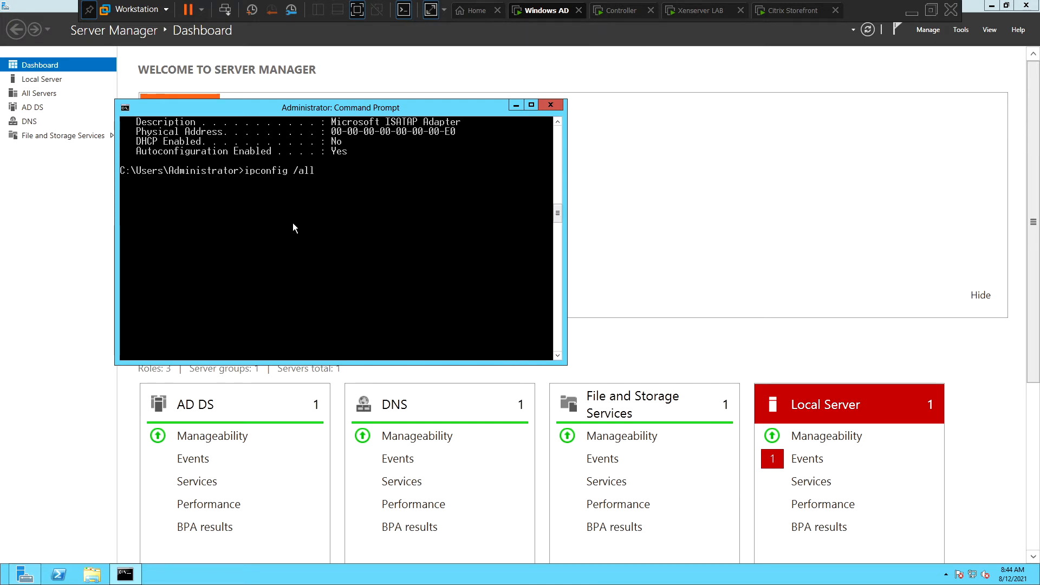
key("Return")
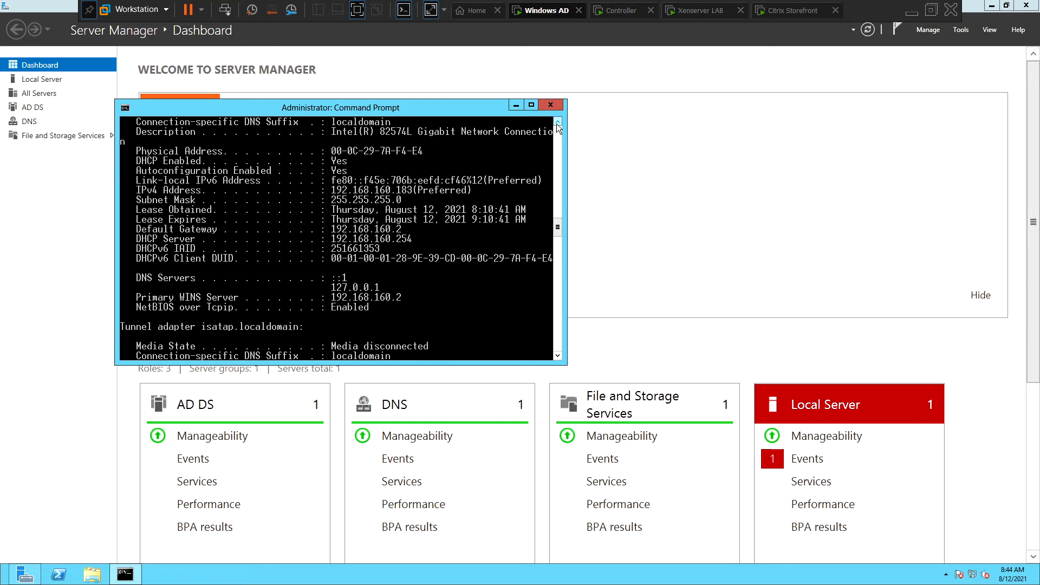
scroll("up", 3)
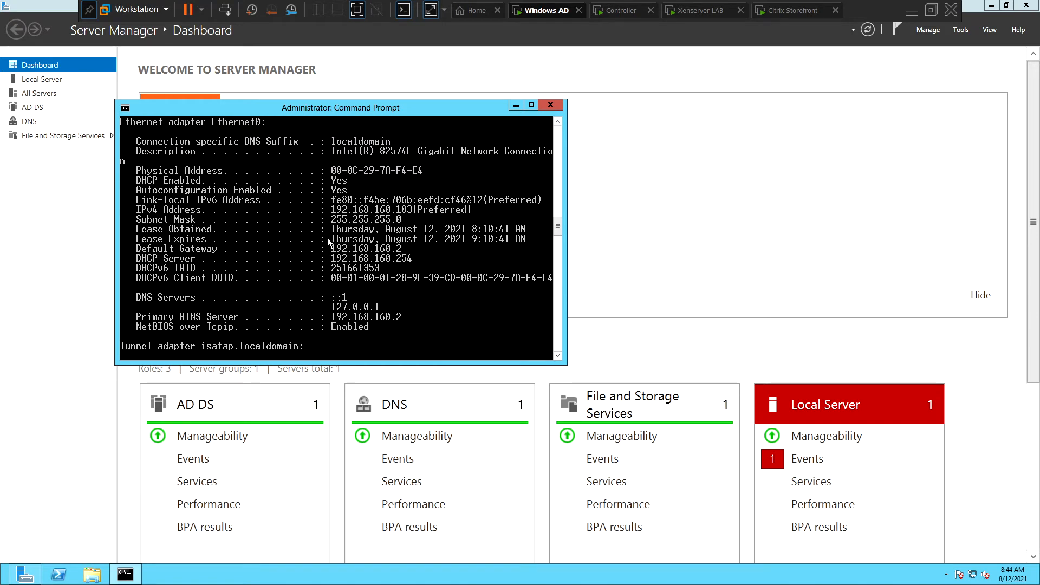
mouse_move(337, 216)
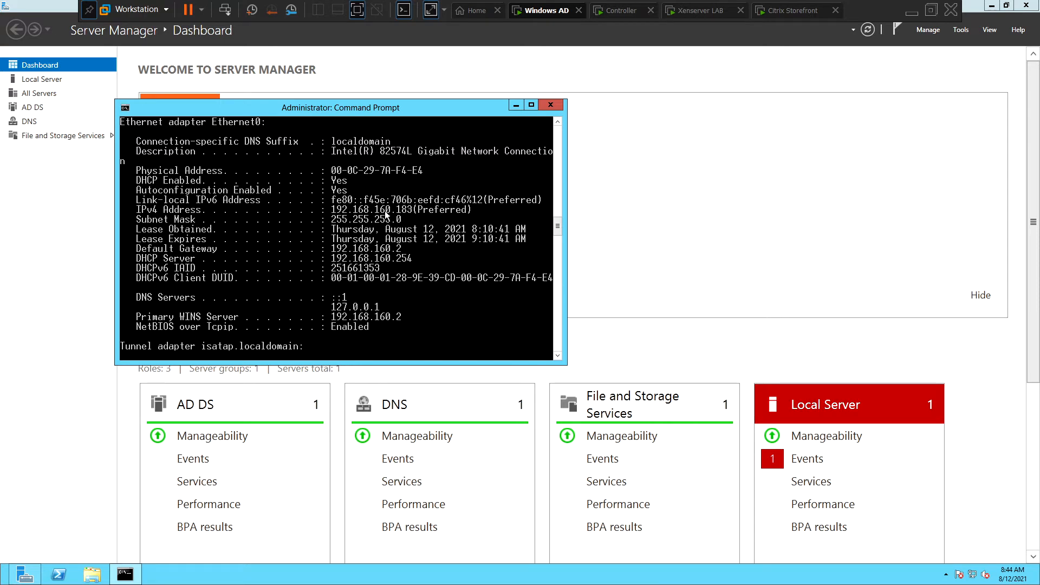
mouse_move(413, 216)
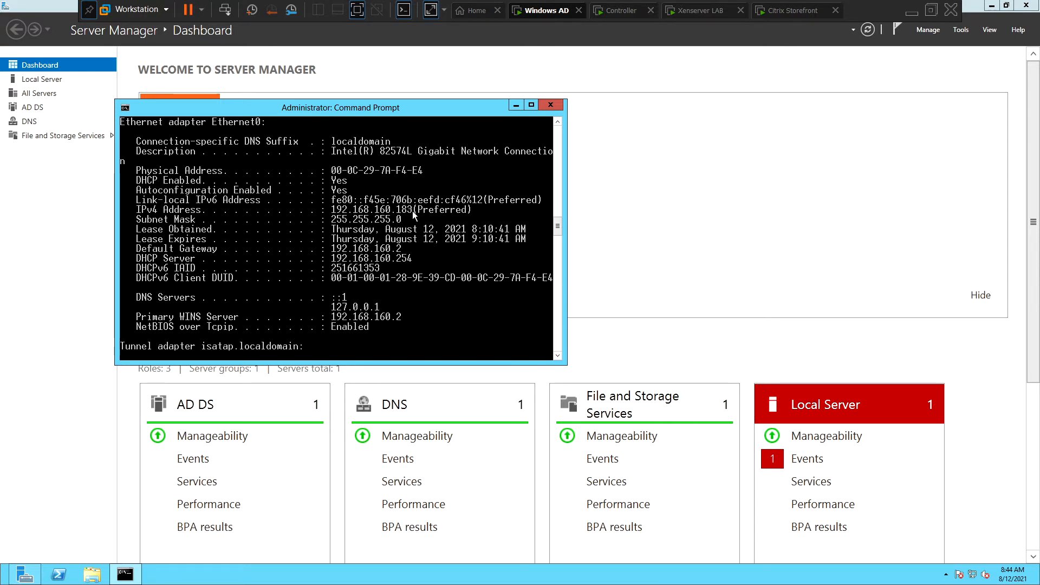
mouse_move(394, 245)
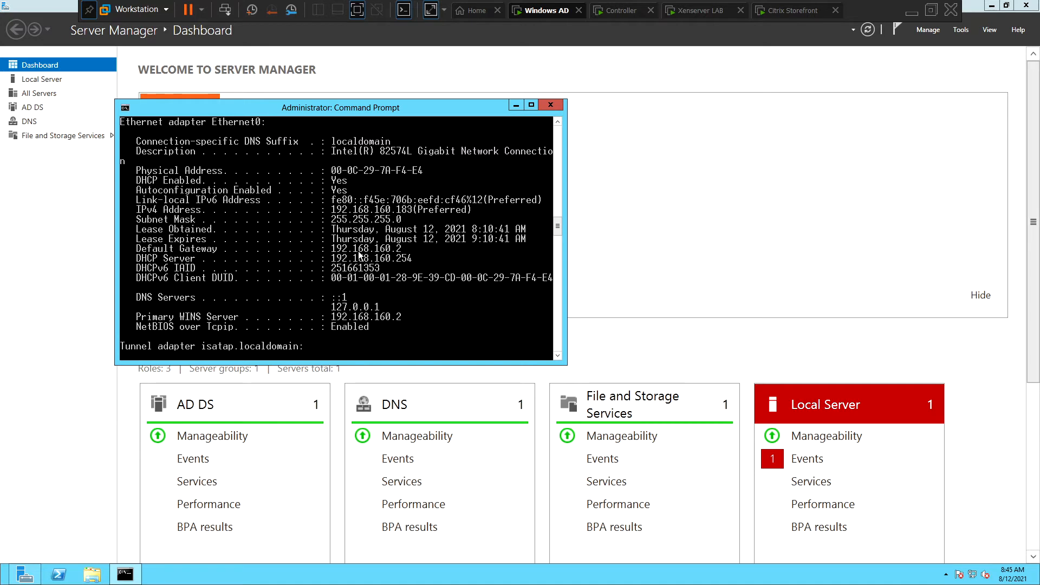
mouse_move(401, 253)
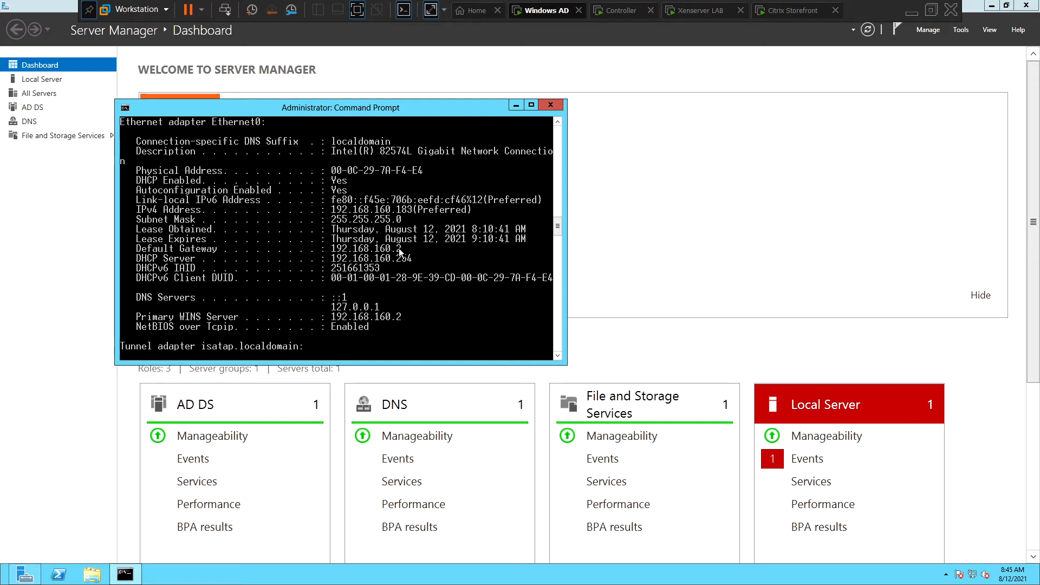
mouse_move(624, 11)
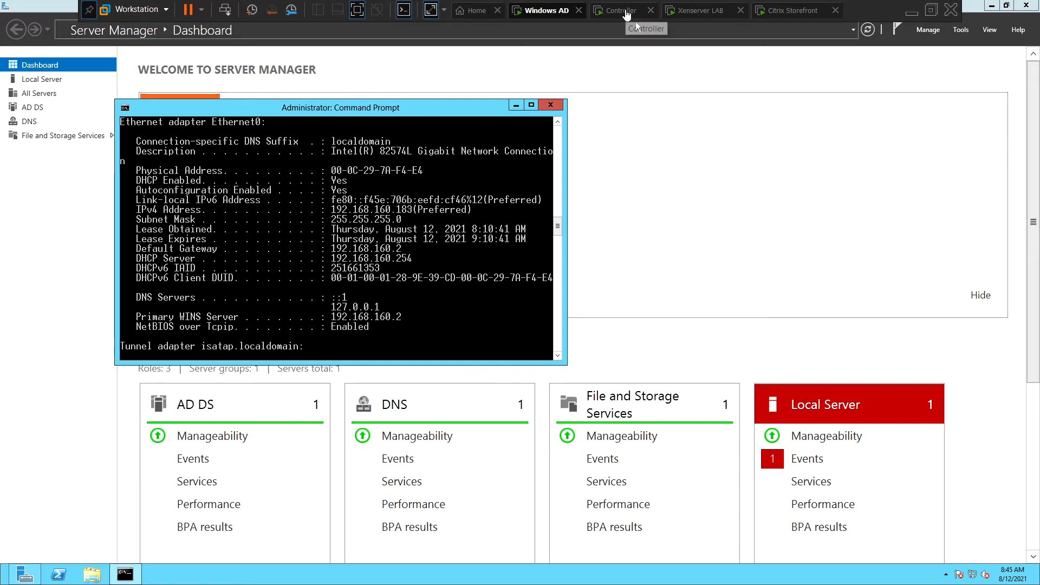
left_click(621, 10)
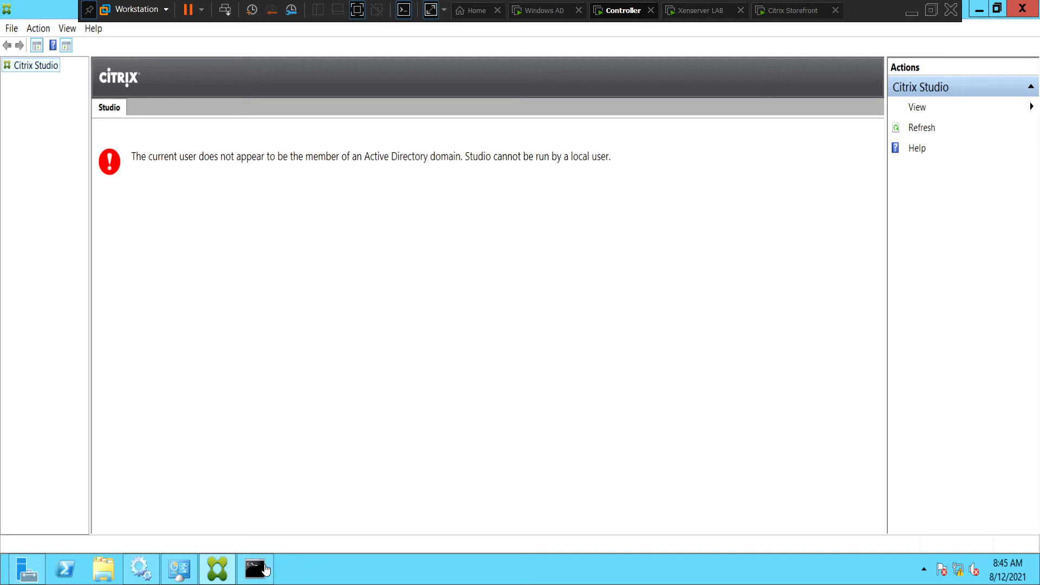
Recheck the Controller's DNS 192.168.160.177 in Command Prompt and bring up Windows app search.
left_click(256, 569)
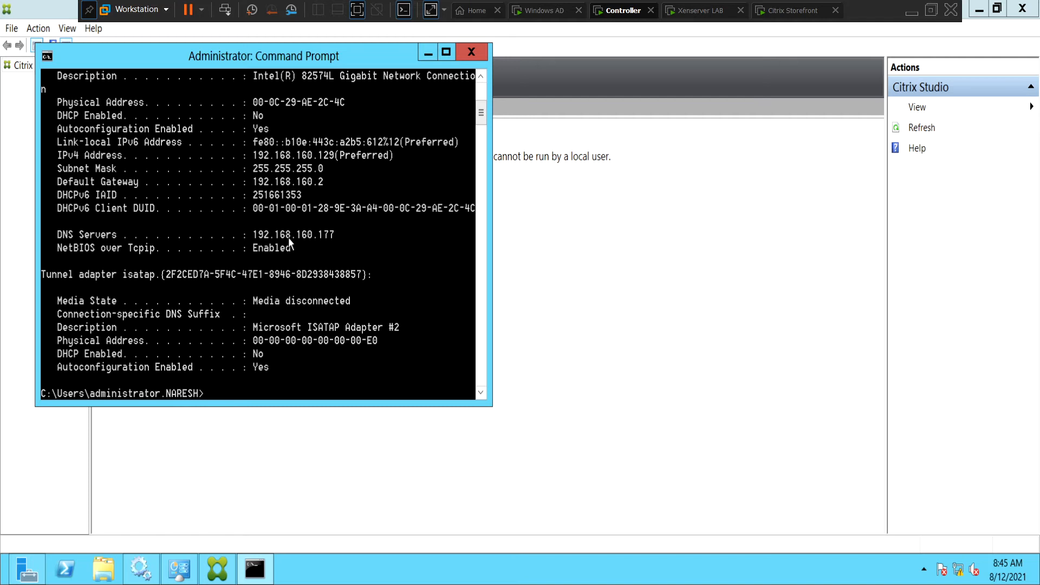
mouse_move(339, 237)
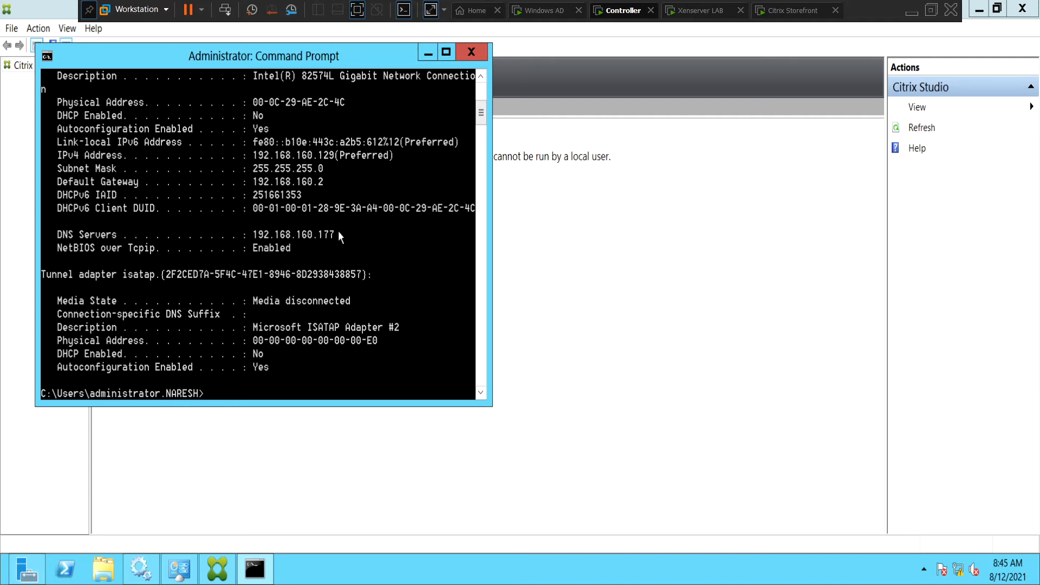
left_click(470, 52)
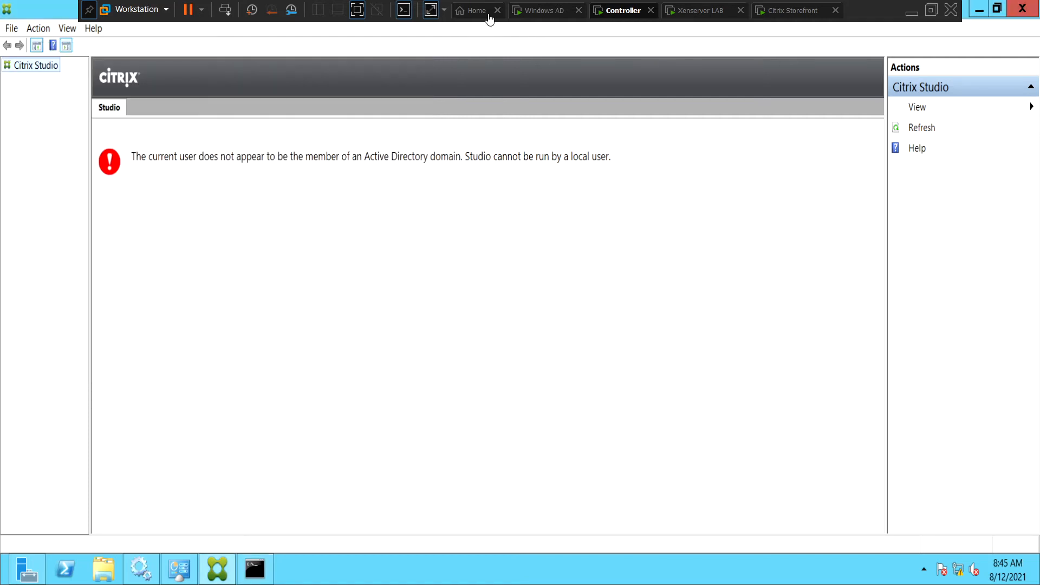
left_click(544, 10)
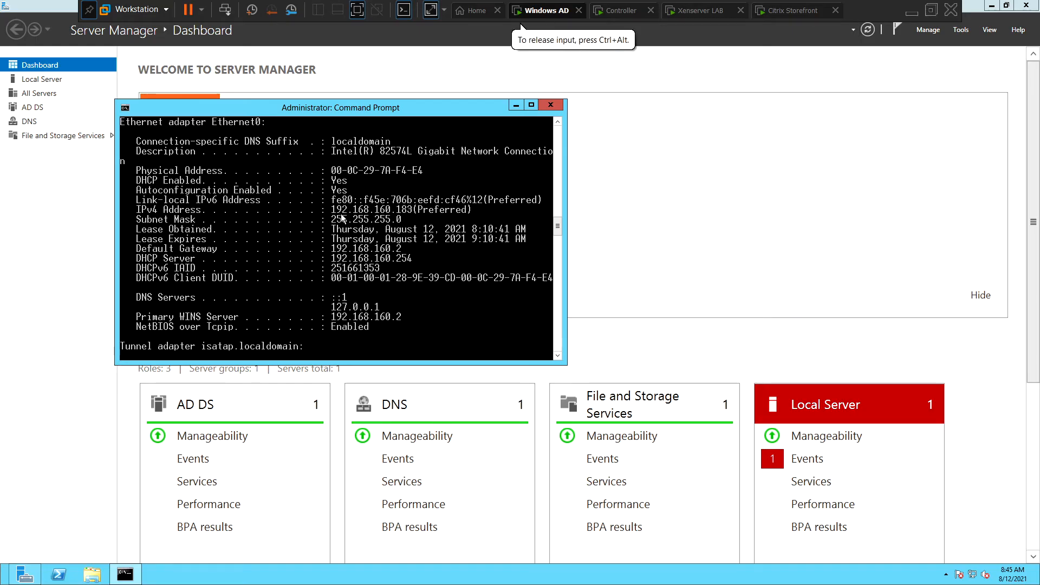
mouse_move(404, 215)
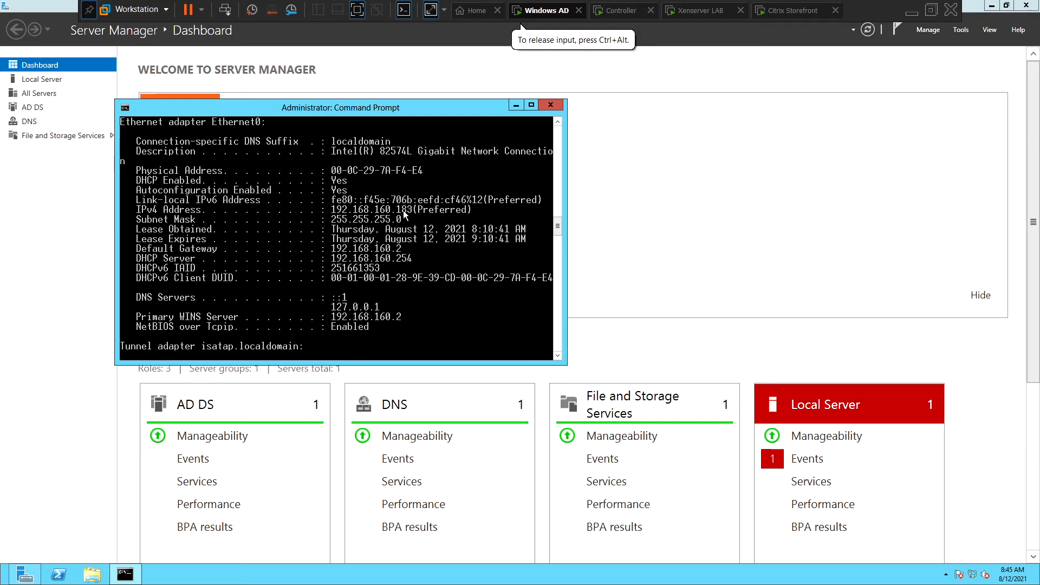
mouse_move(551, 25)
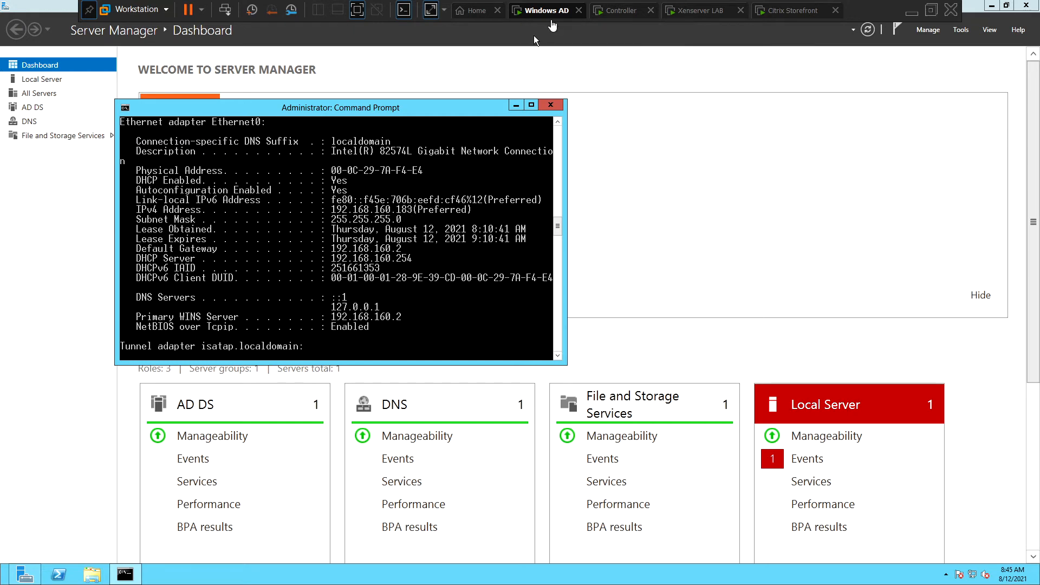
left_click(623, 10)
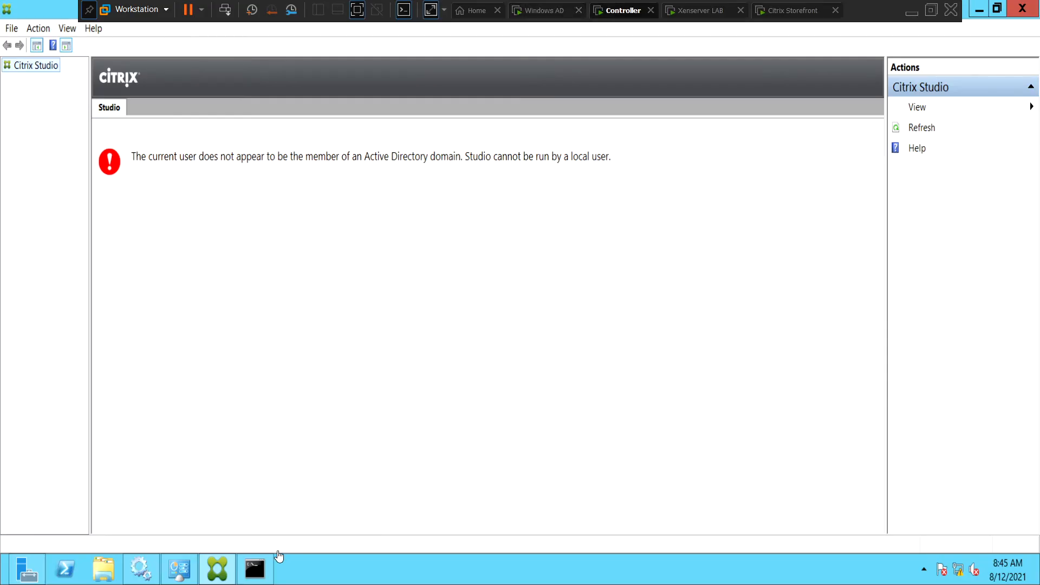
left_click(254, 569)
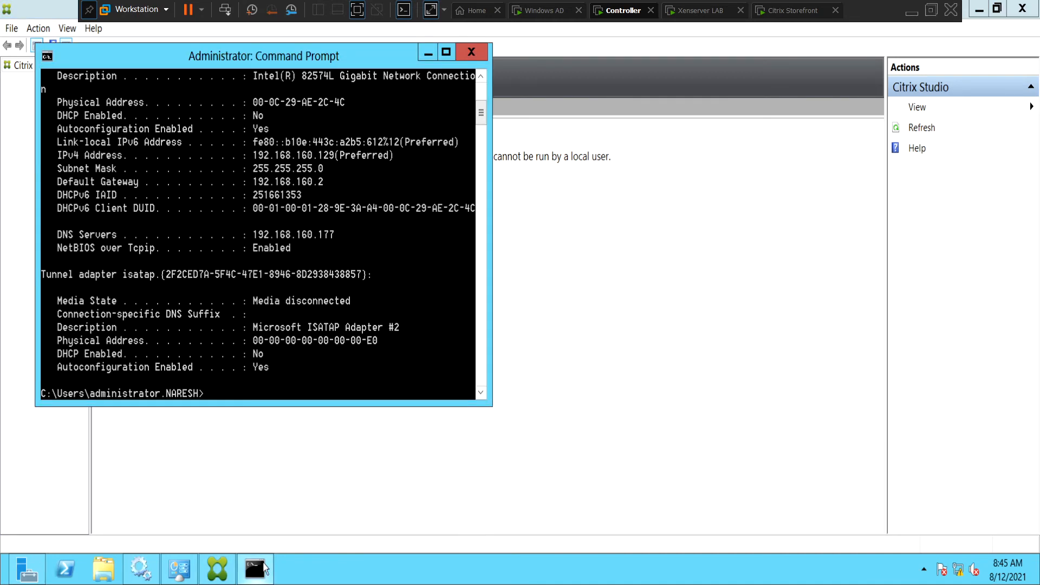
mouse_move(337, 247)
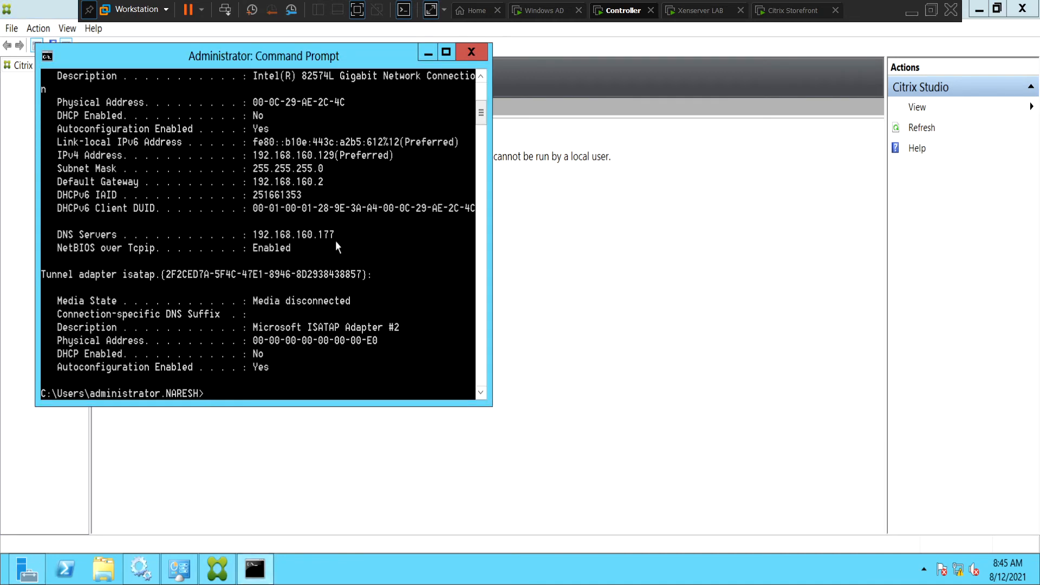
left_click(471, 52)
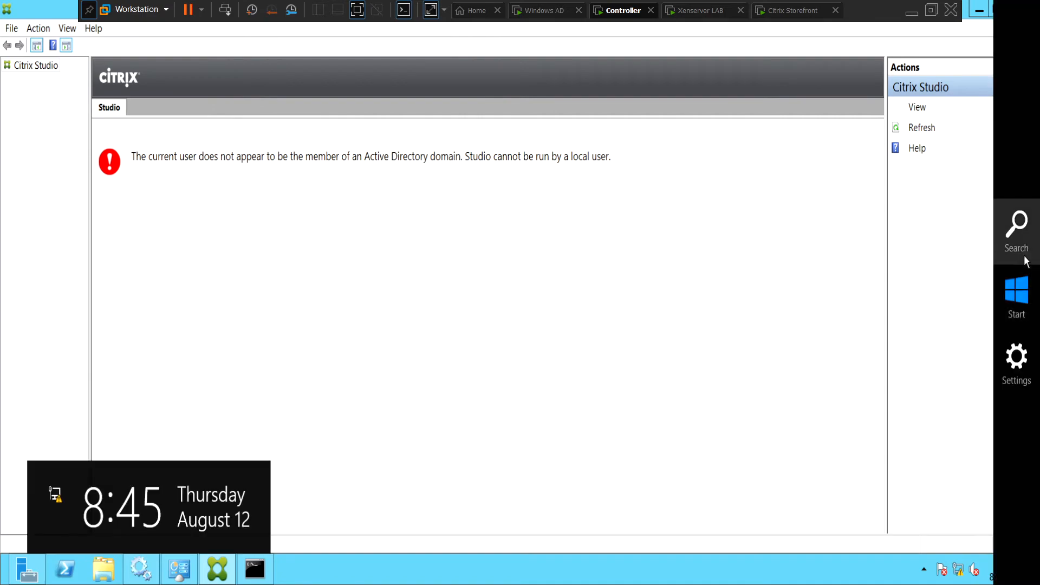
left_click(1016, 225)
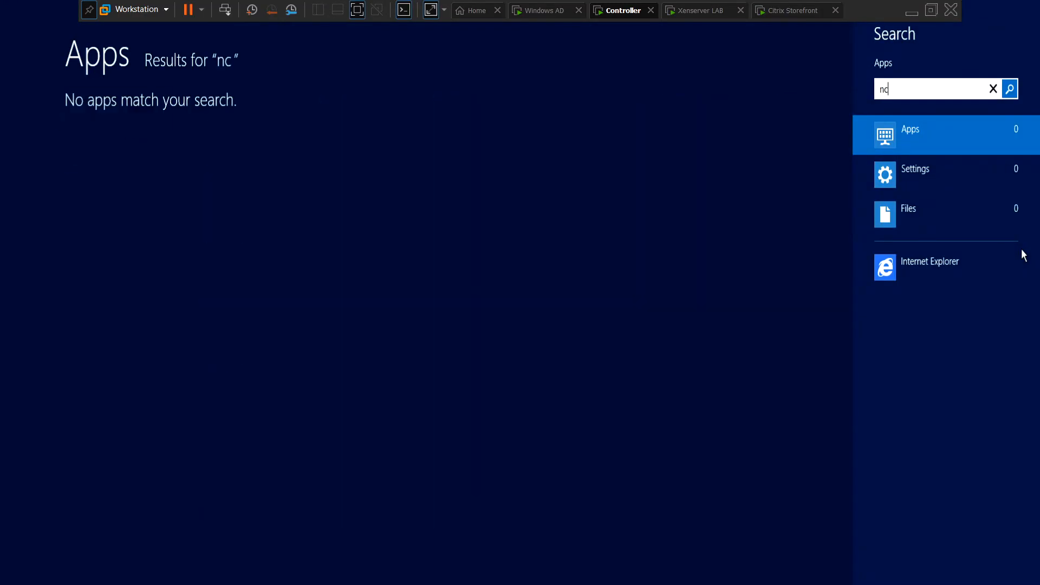
Launch ncpa.cpl to open Network Connections and the Ethernet0 adapter's properties.
type("pa.c")
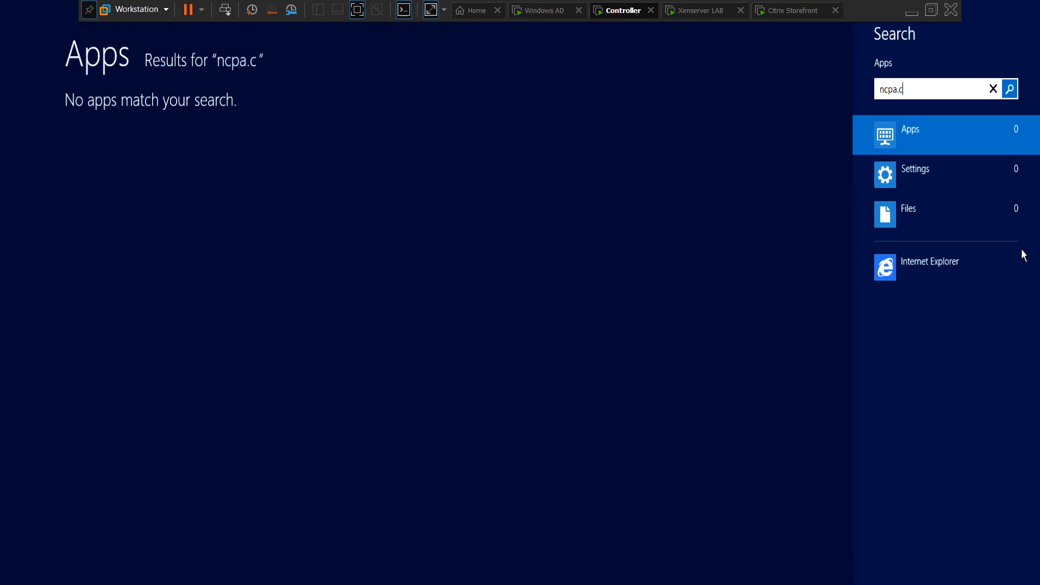
type("pl")
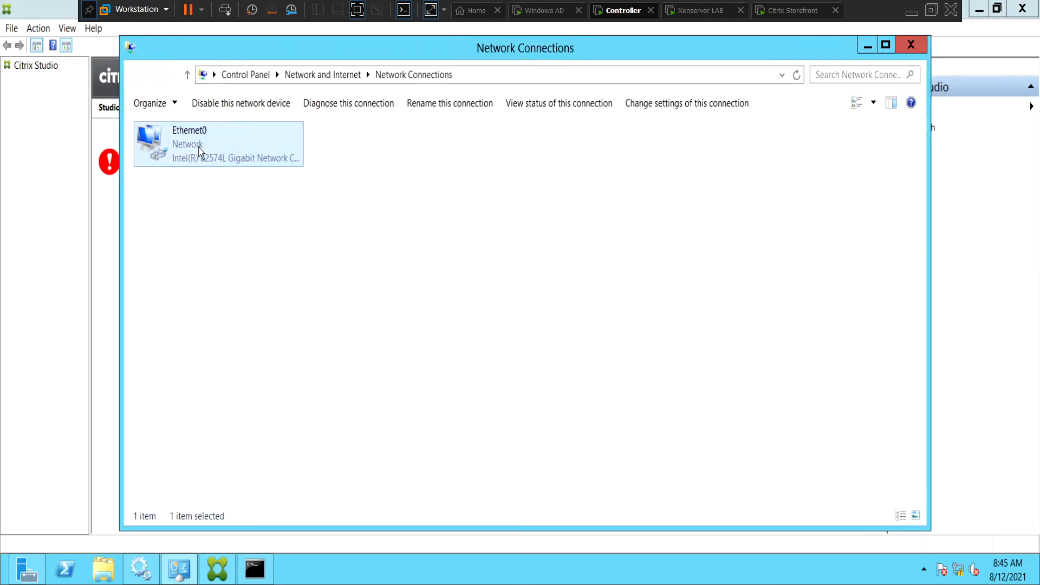
double_click(218, 144)
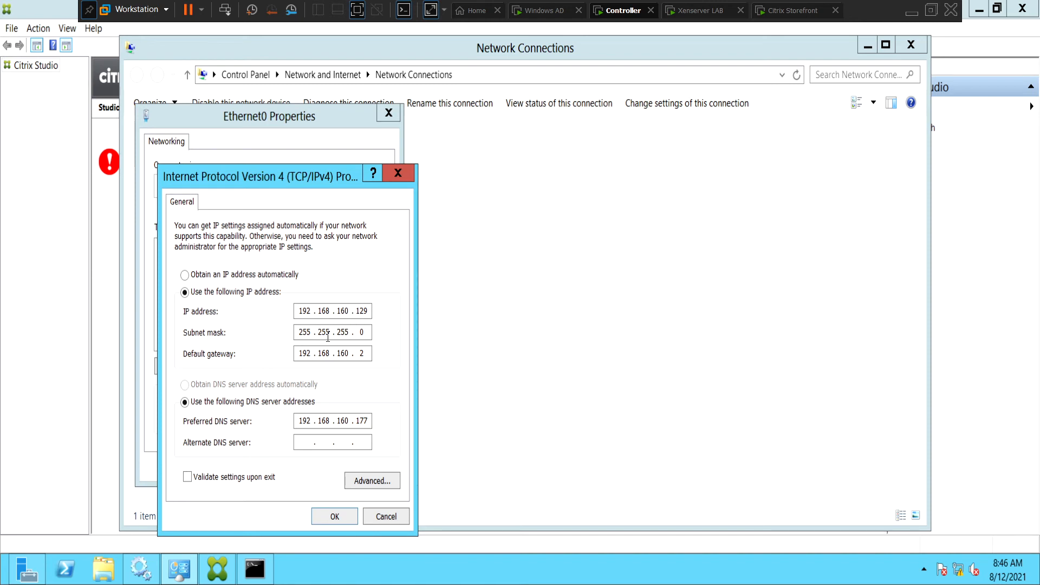
mouse_move(364, 405)
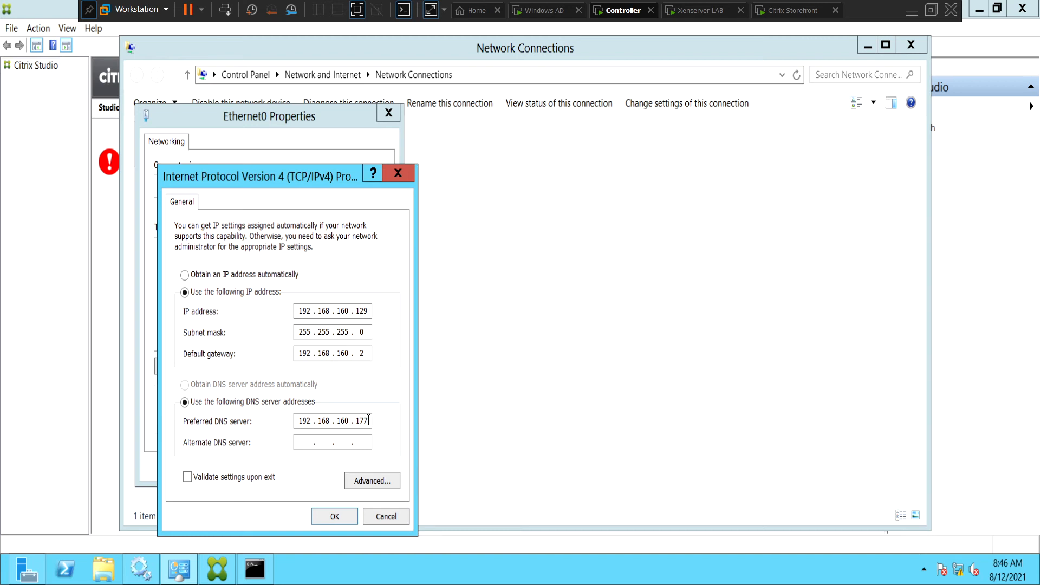
Replace the preferred DNS server's last octet with 183 (192.168.160.183) and confirm both property dialogs.
key("Backspace")
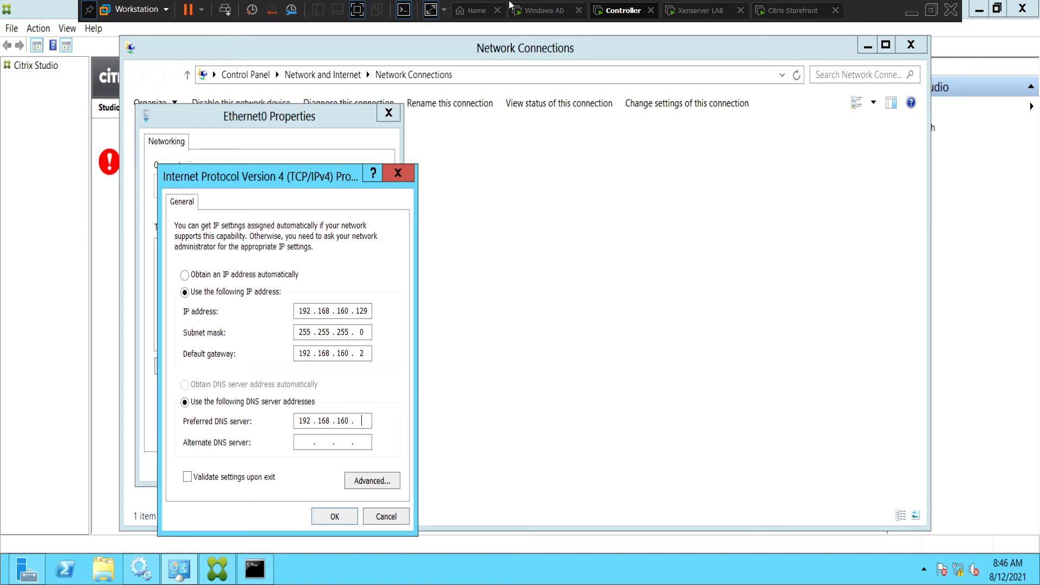
left_click(544, 10)
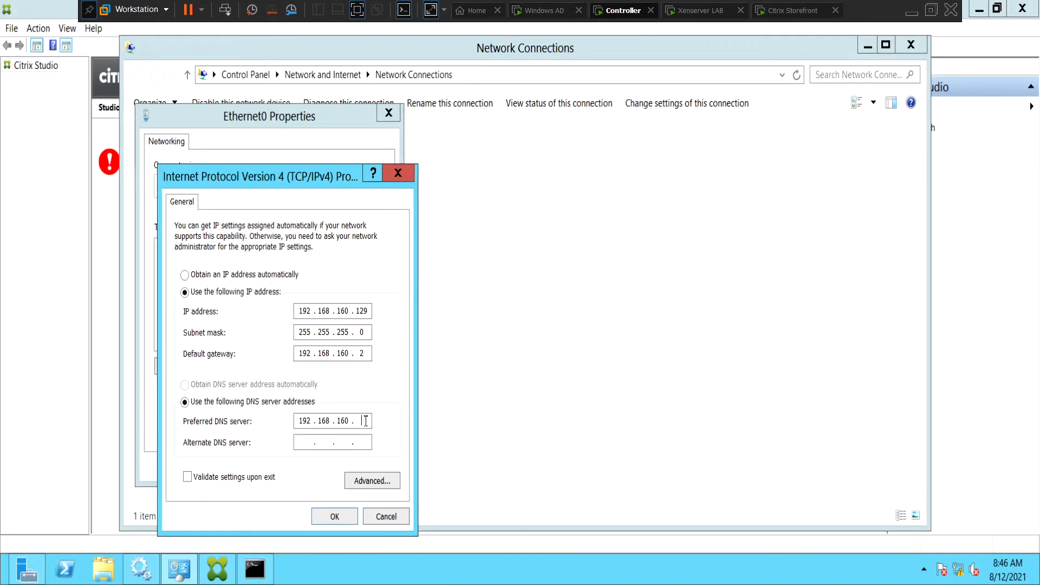
type("183")
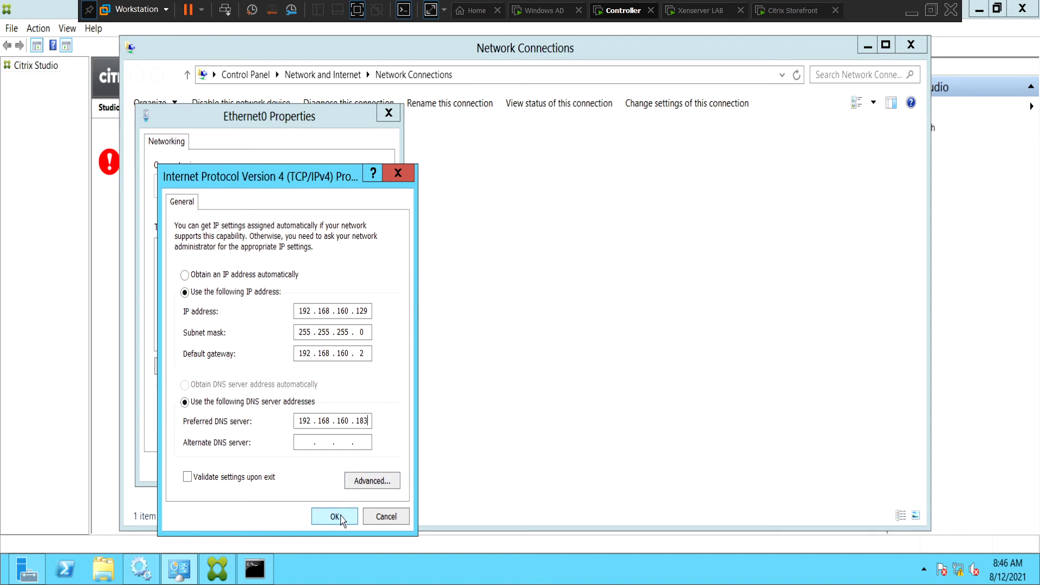
left_click(334, 517)
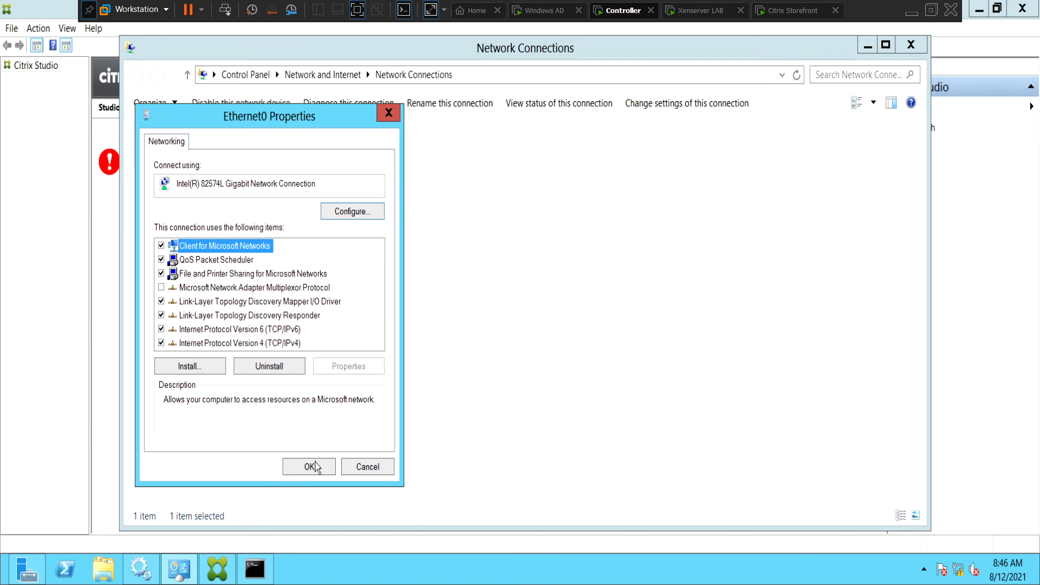
left_click(308, 466)
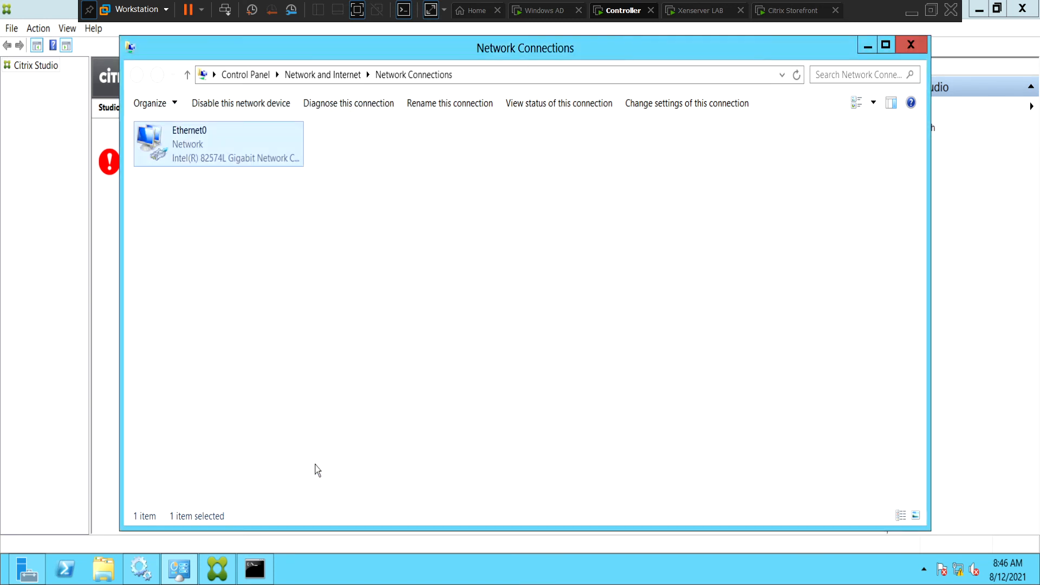
mouse_move(290, 366)
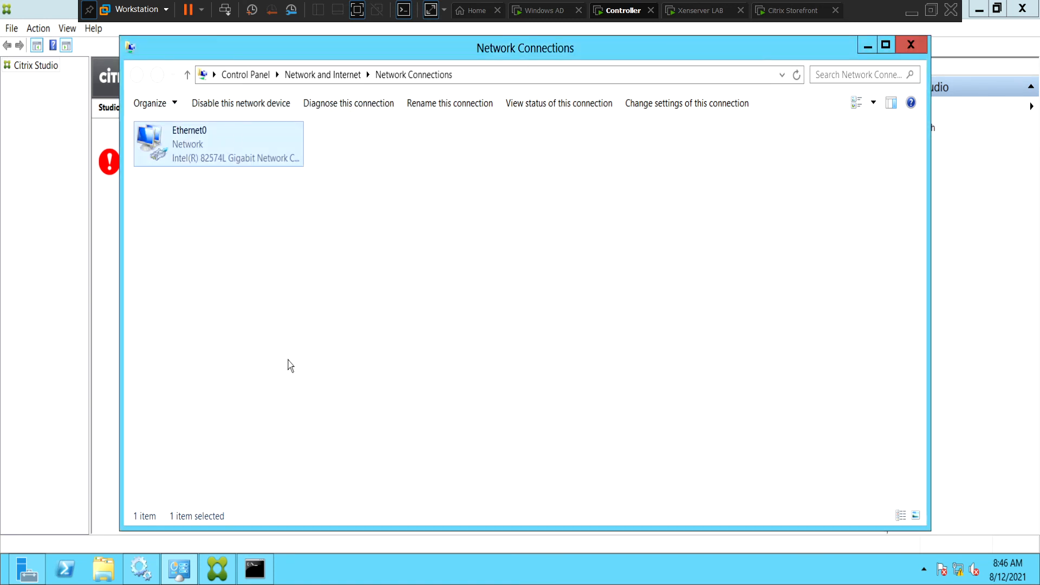
Reopen Ethernet0's IPv4 properties to confirm DNS 192.168.160.183, then close the dialogs.
right_click(217, 144)
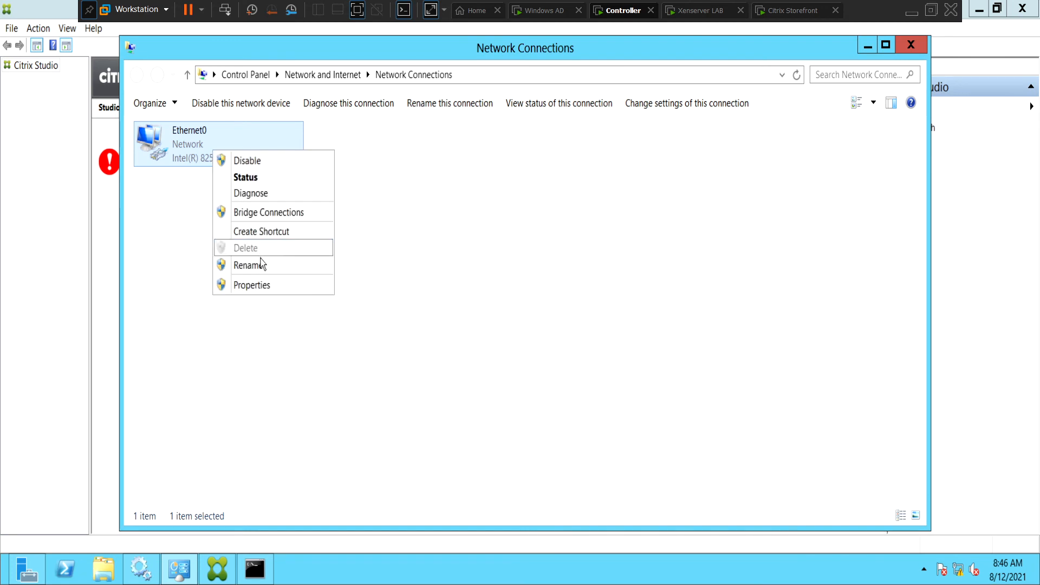
left_click(252, 284)
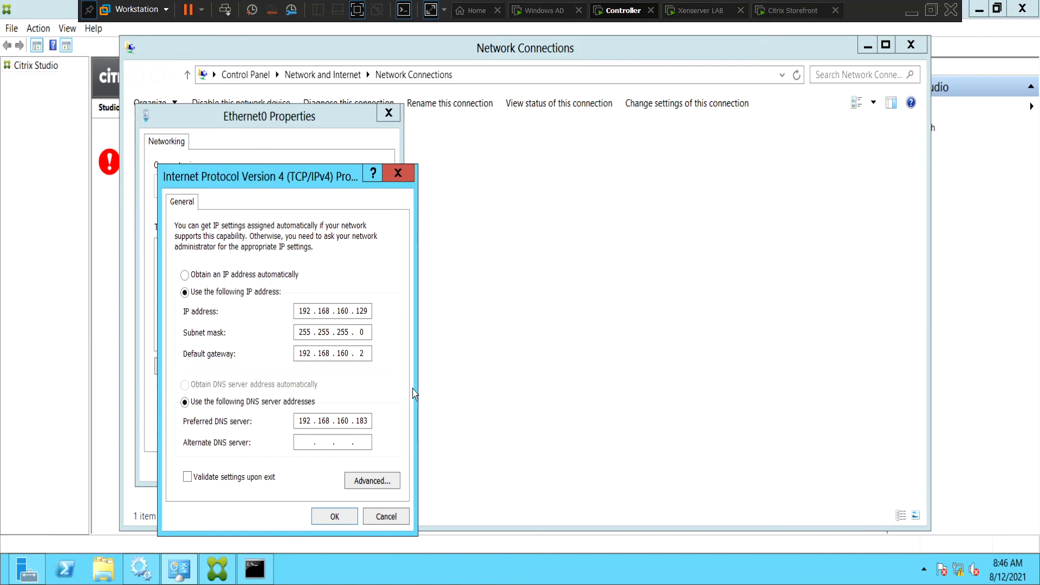
mouse_move(426, 184)
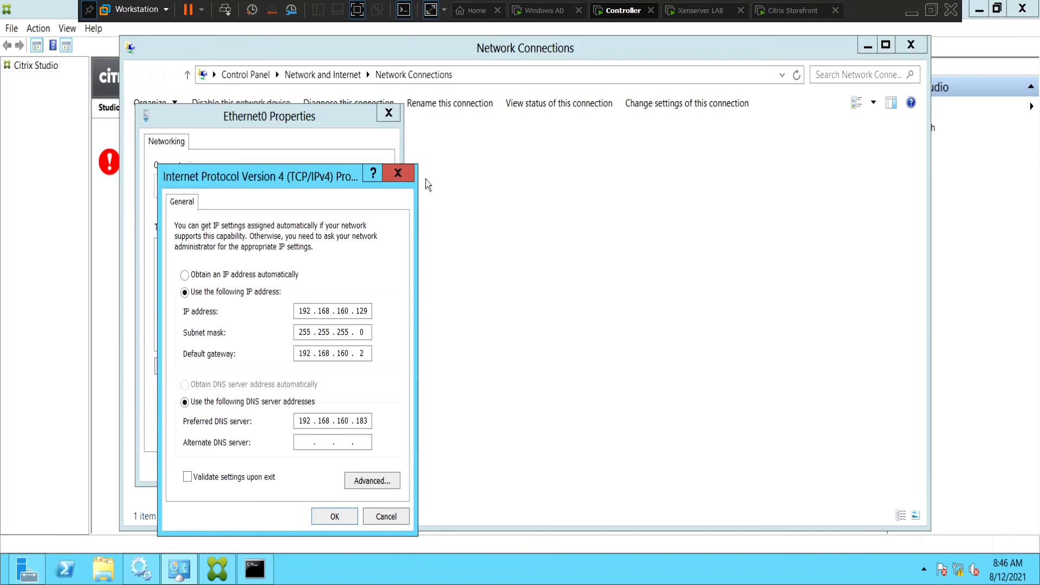
left_click(398, 174)
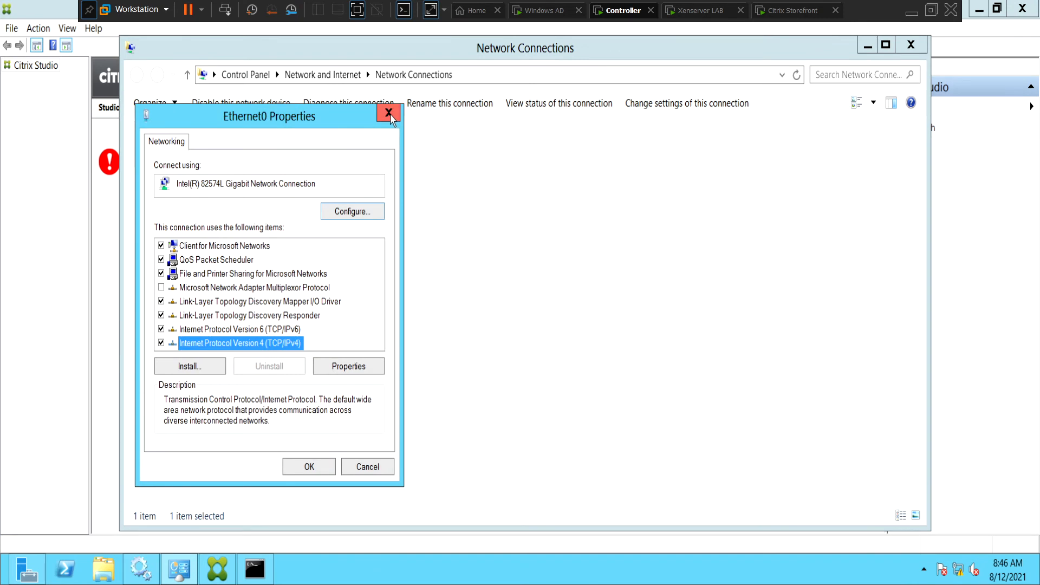
left_click(390, 116)
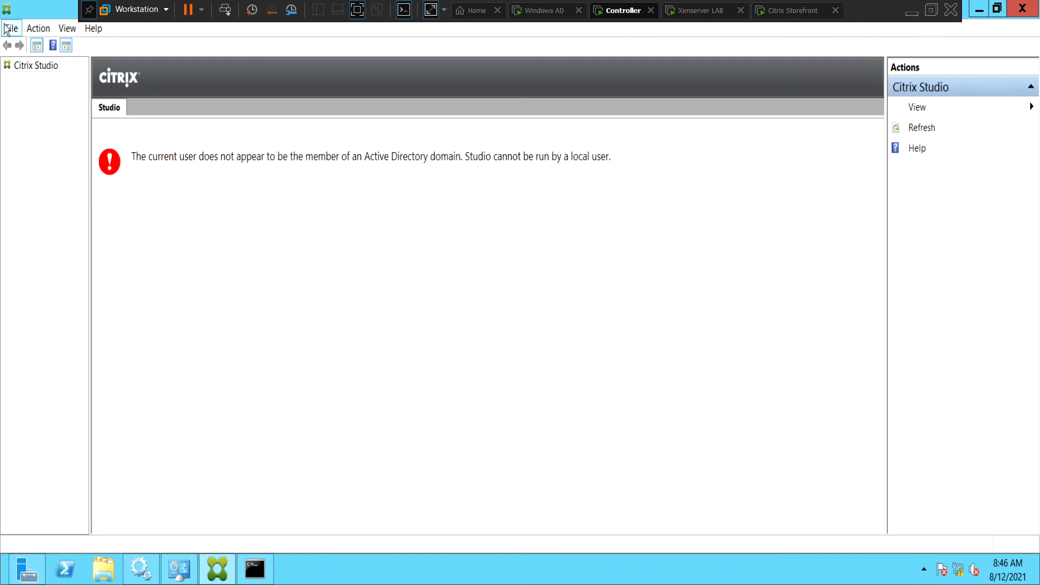
mouse_move(23, 70)
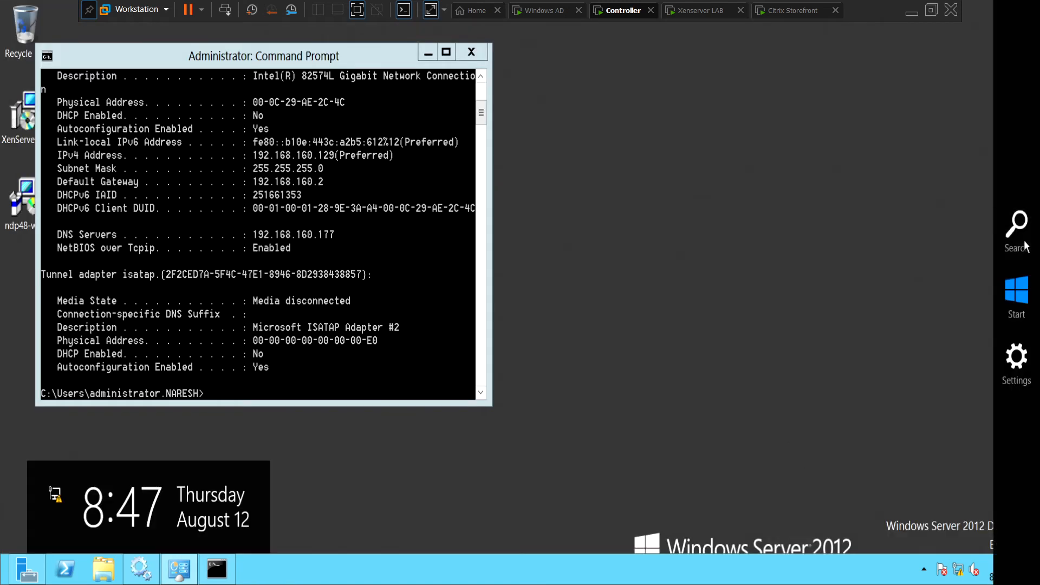
Relaunch Citrix Studio to reach the Reenter the Controller address page, then return to Command Prompt.
left_click(1016, 225)
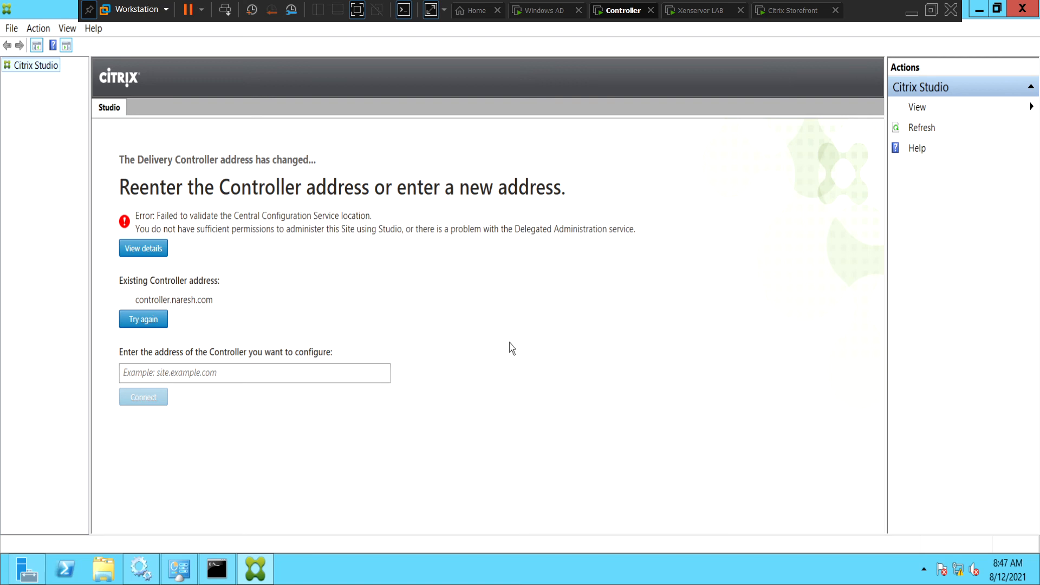
mouse_move(209, 352)
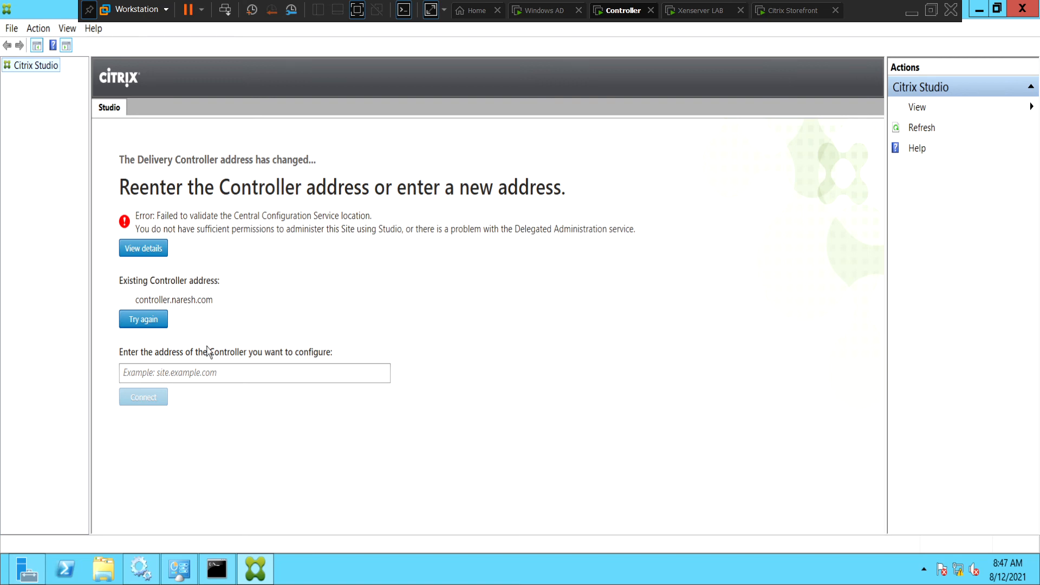
mouse_move(166, 411)
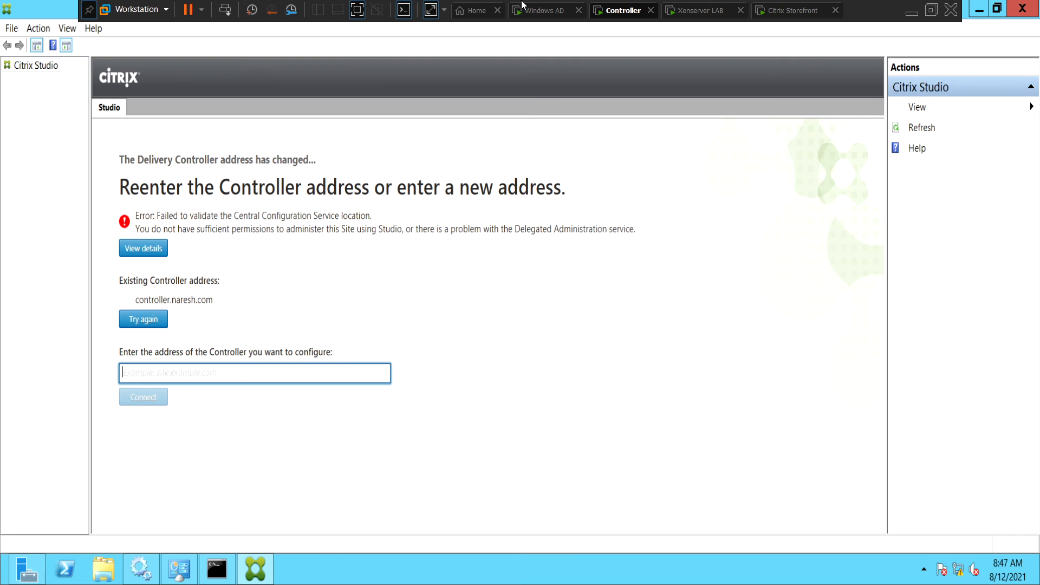
mouse_move(319, 453)
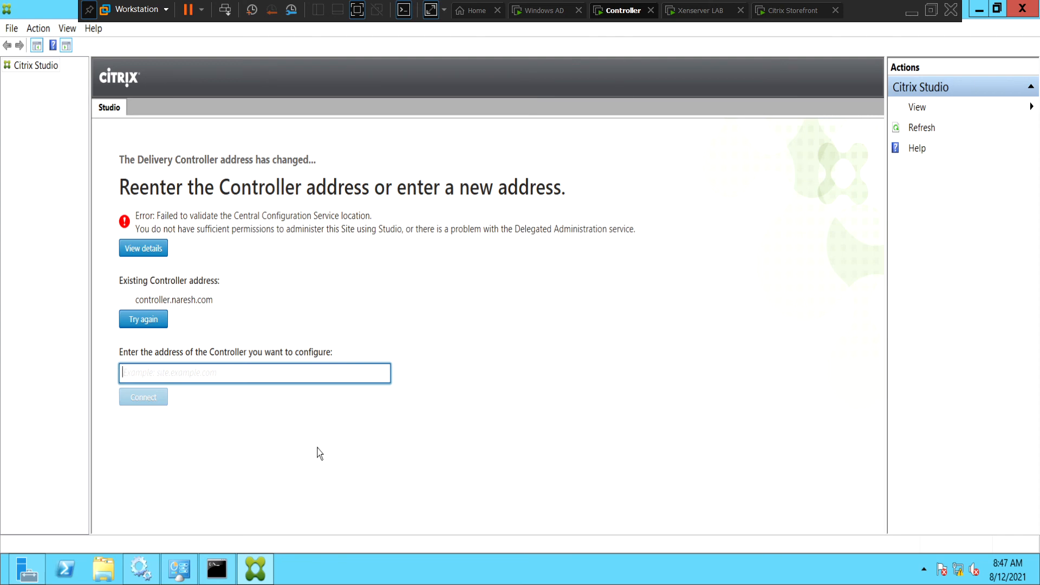
left_click(216, 570)
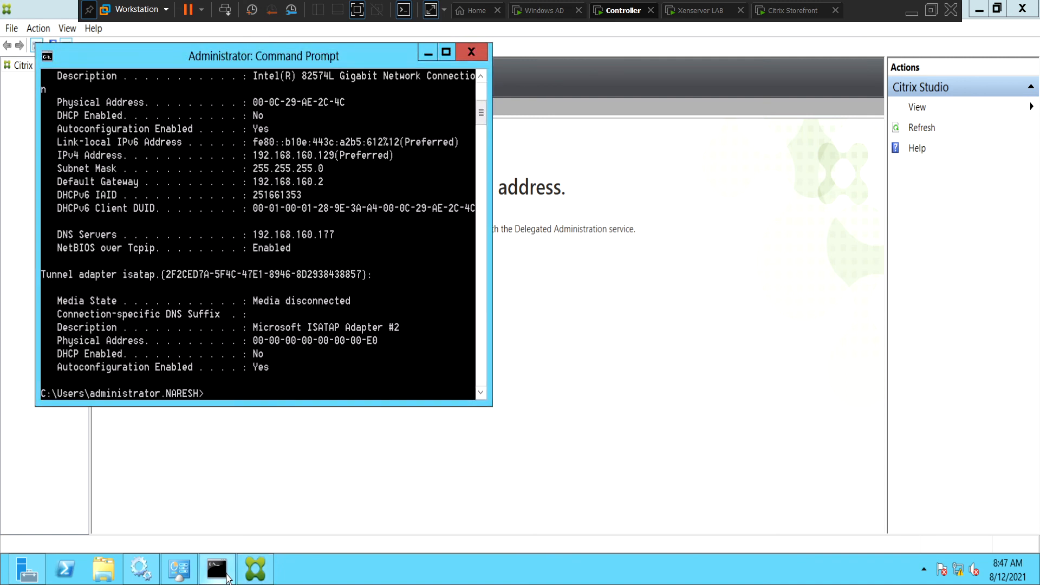
mouse_move(267, 390)
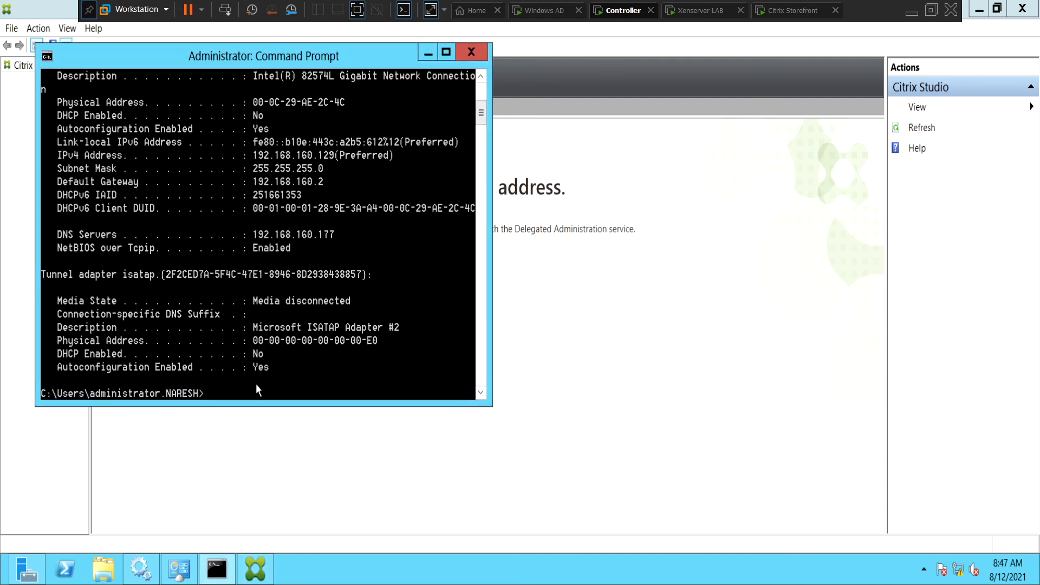
Rerun ipconfig /all and check the DNS Servers line now reads 192.168.160.183.
type("ipconfig")
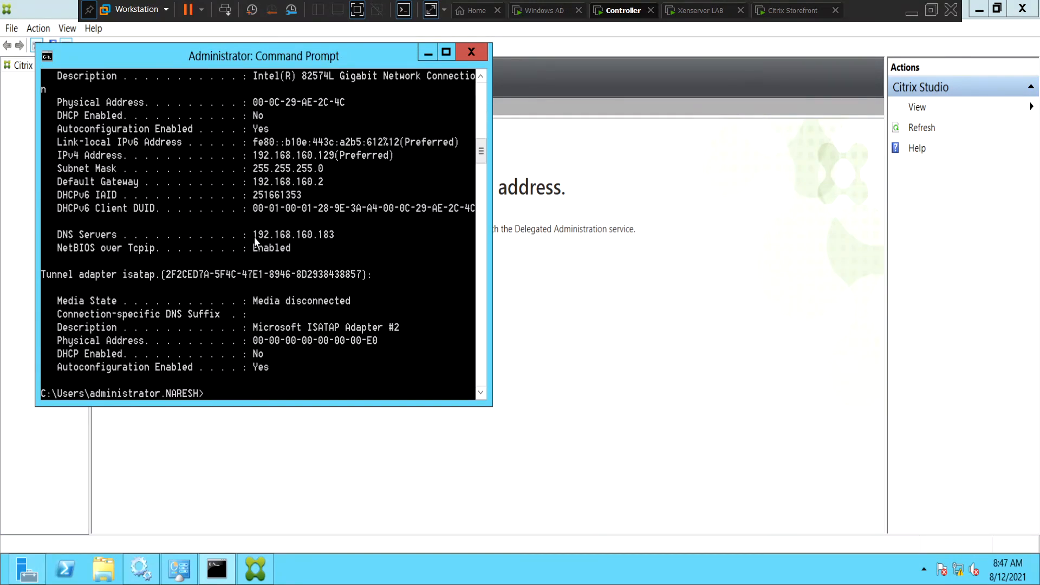
mouse_move(300, 245)
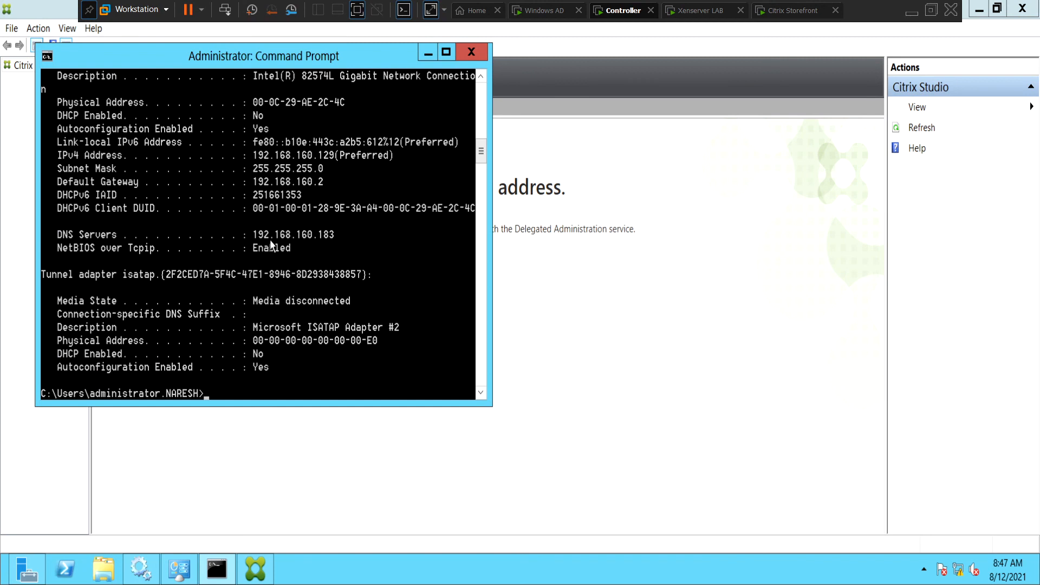
mouse_move(312, 242)
type("ipconfig /all")
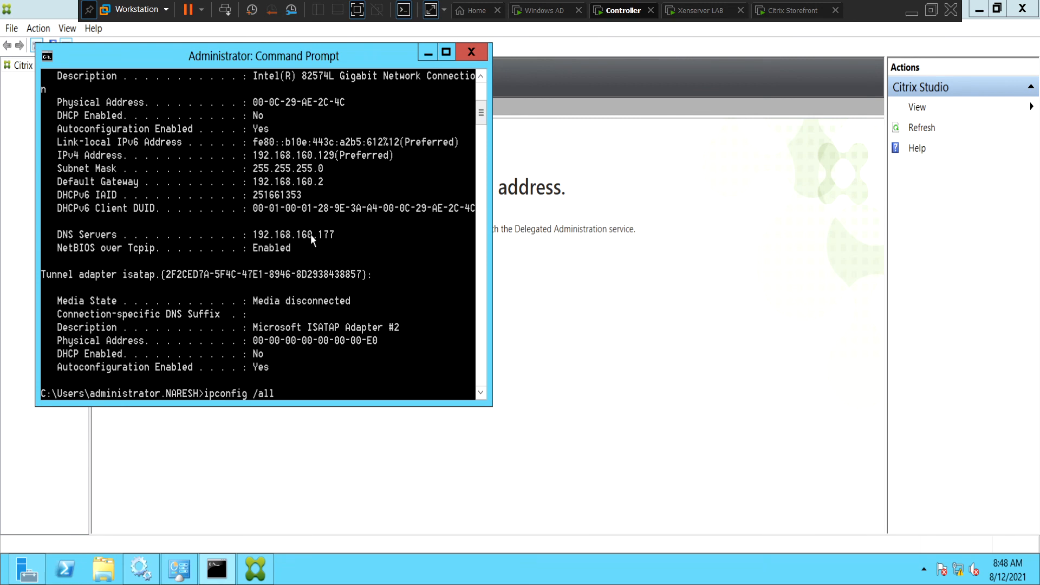
mouse_move(481, 112)
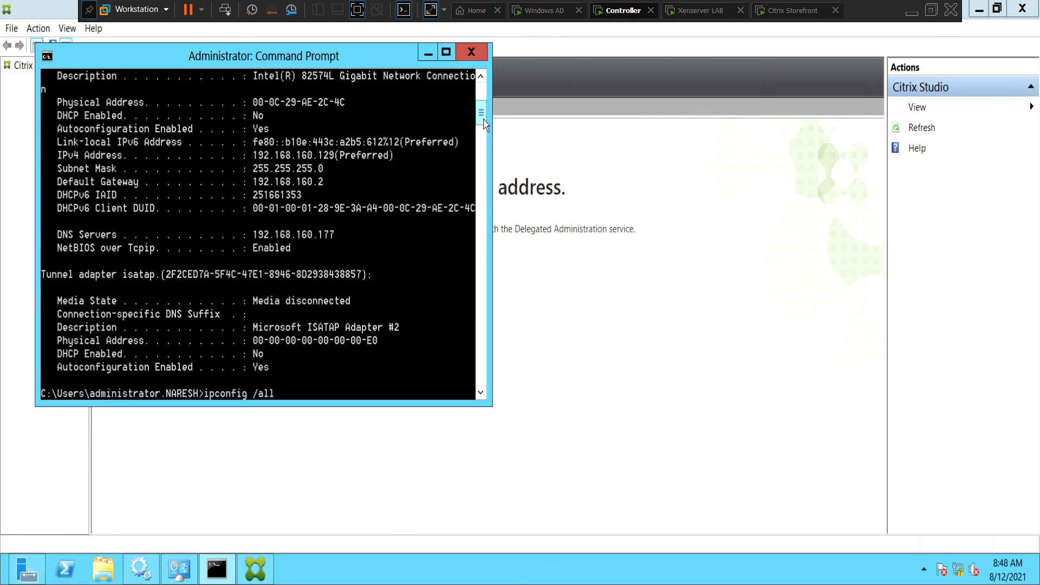
scroll("down", 3)
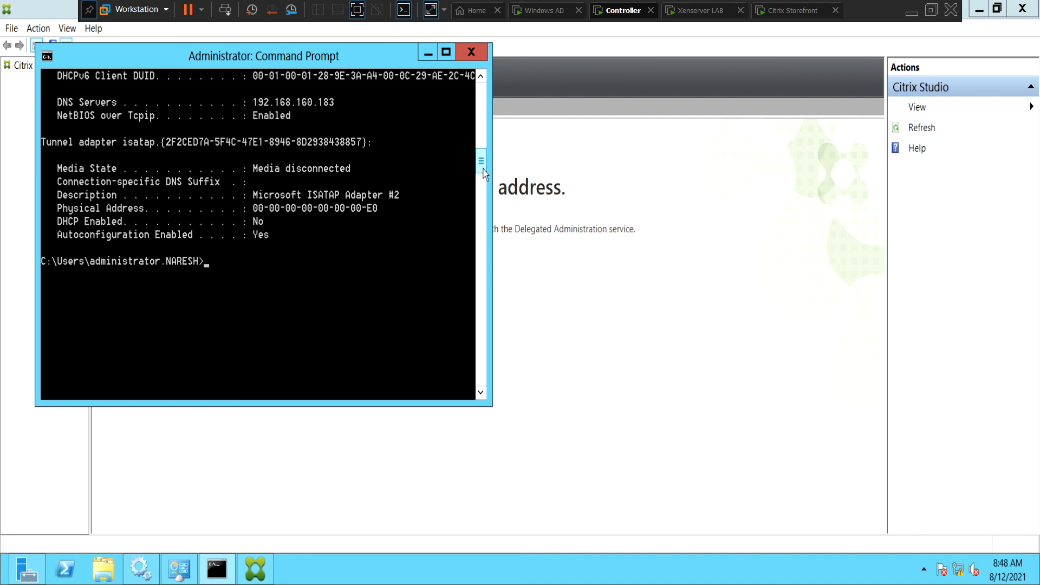
mouse_move(413, 32)
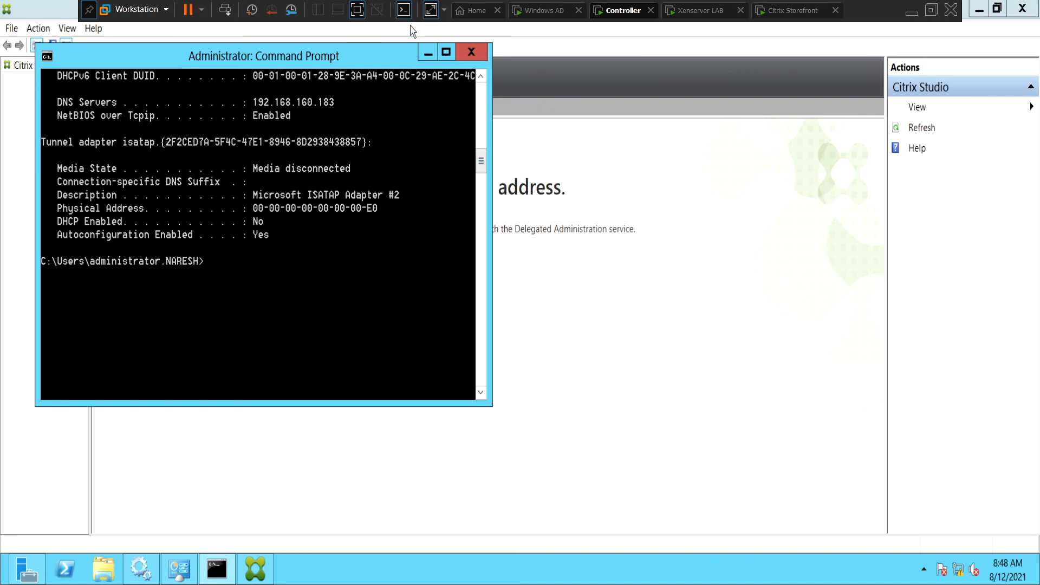